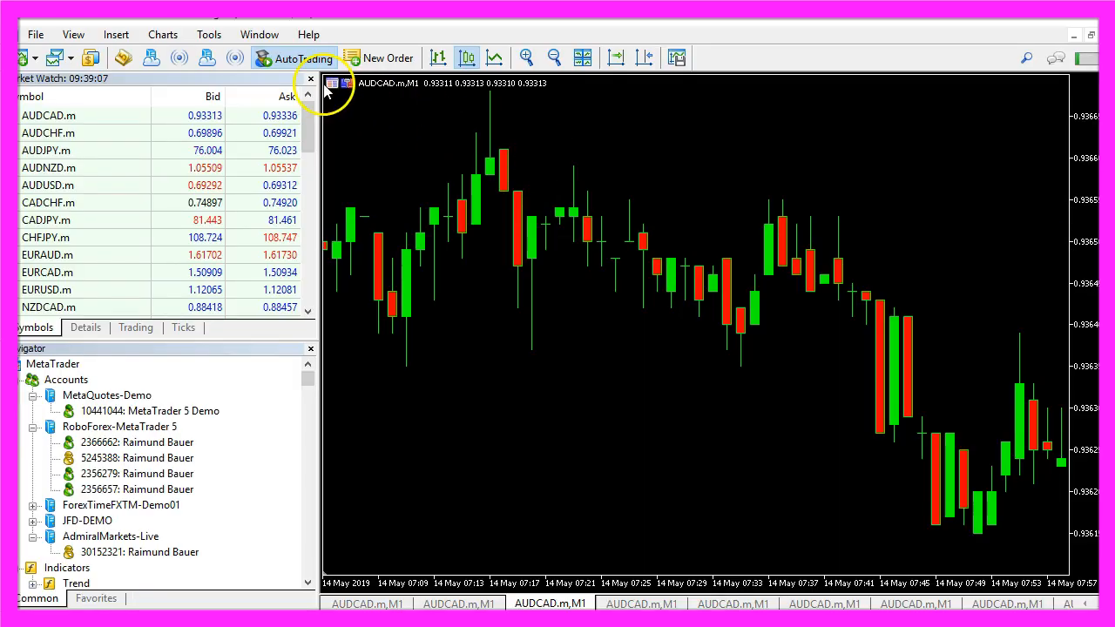
mouse_move(122, 57)
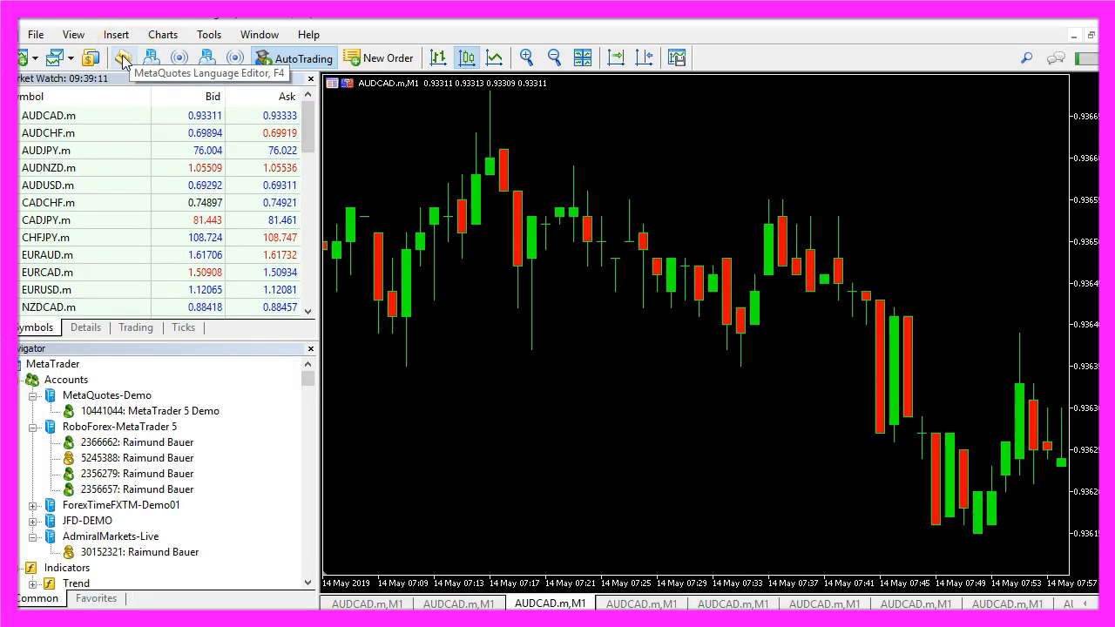
Step: Create a template expert advisor named Experts\Basics\SimpleRSIEA in MetaEditor
left_click(123, 57)
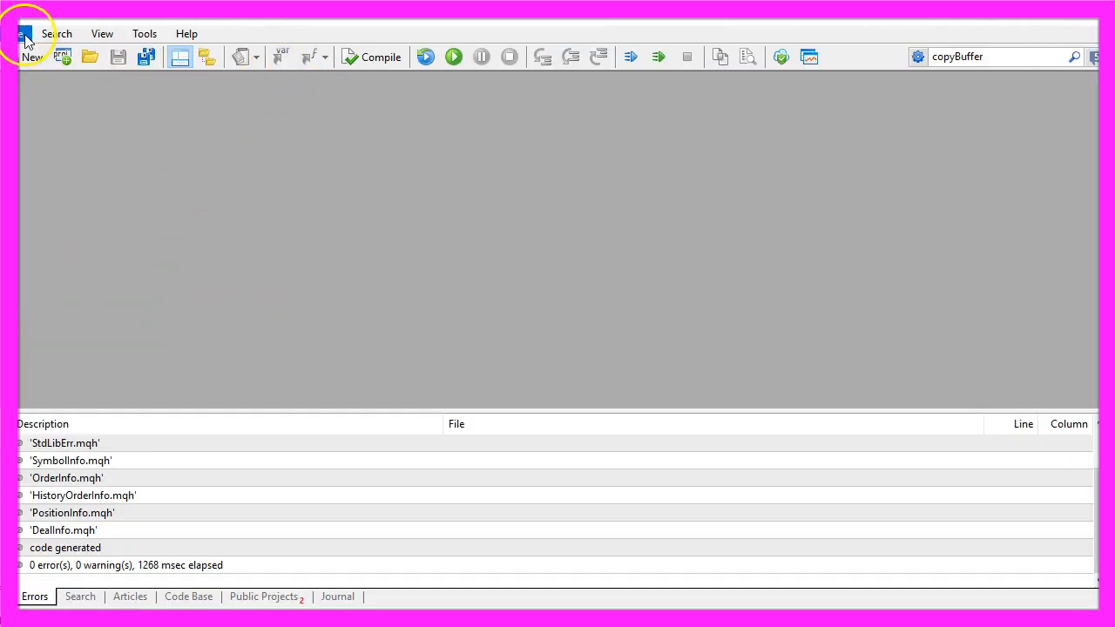
left_click(23, 44)
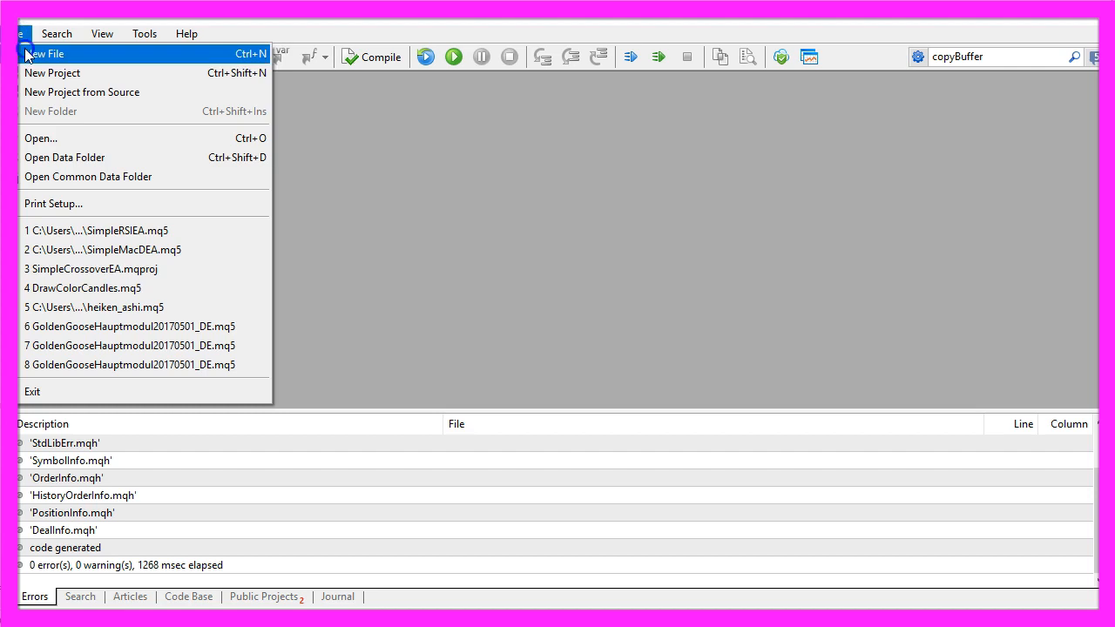
left_click(44, 53)
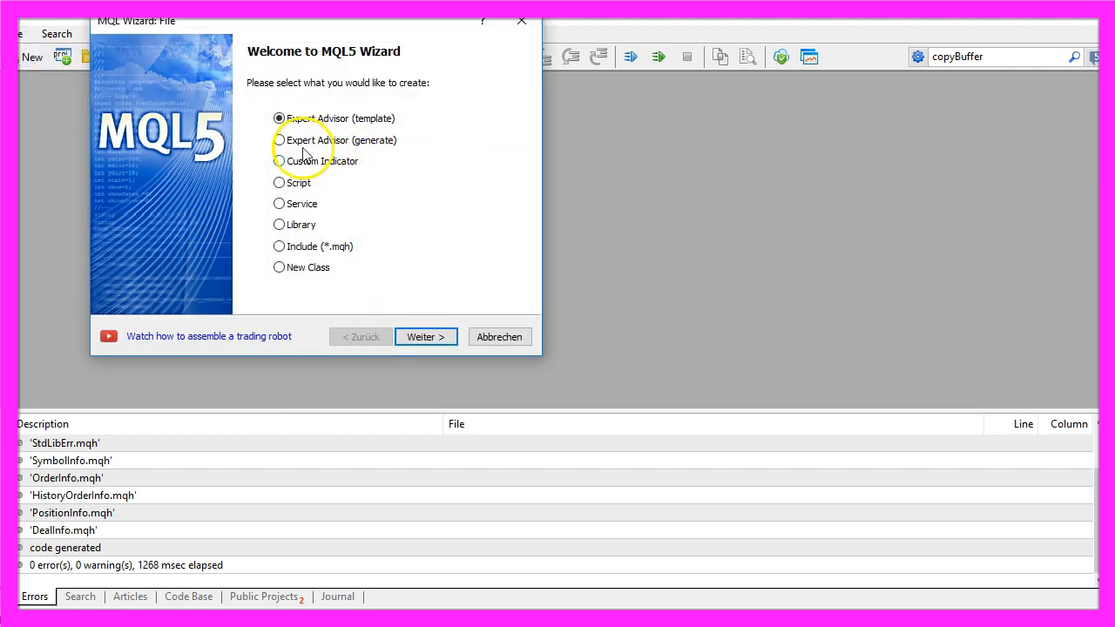
left_click(425, 337)
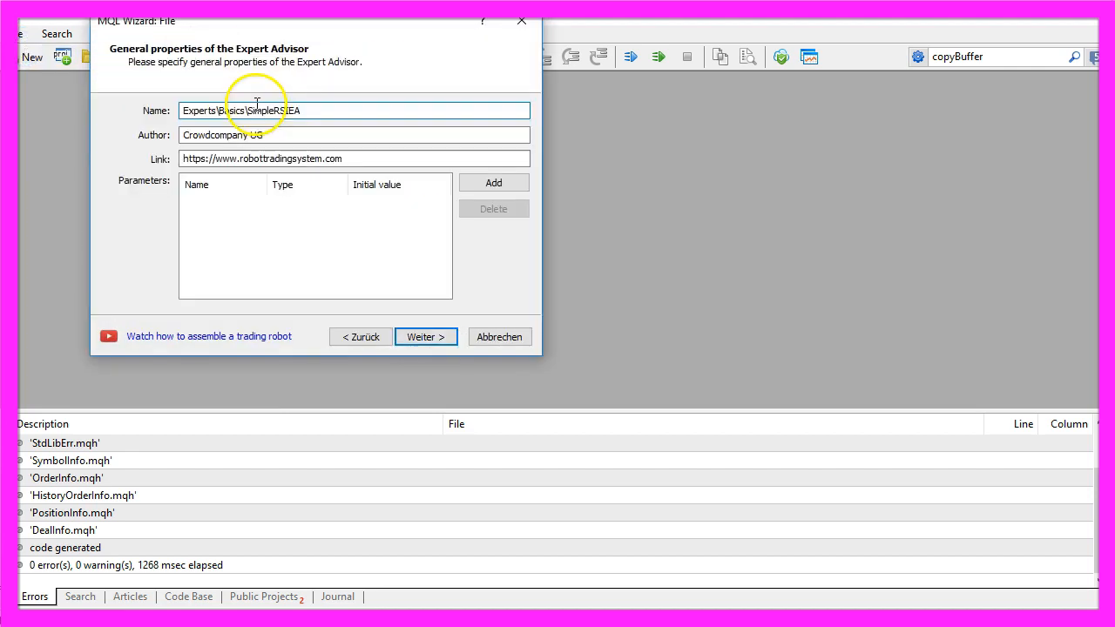
double_click(273, 111)
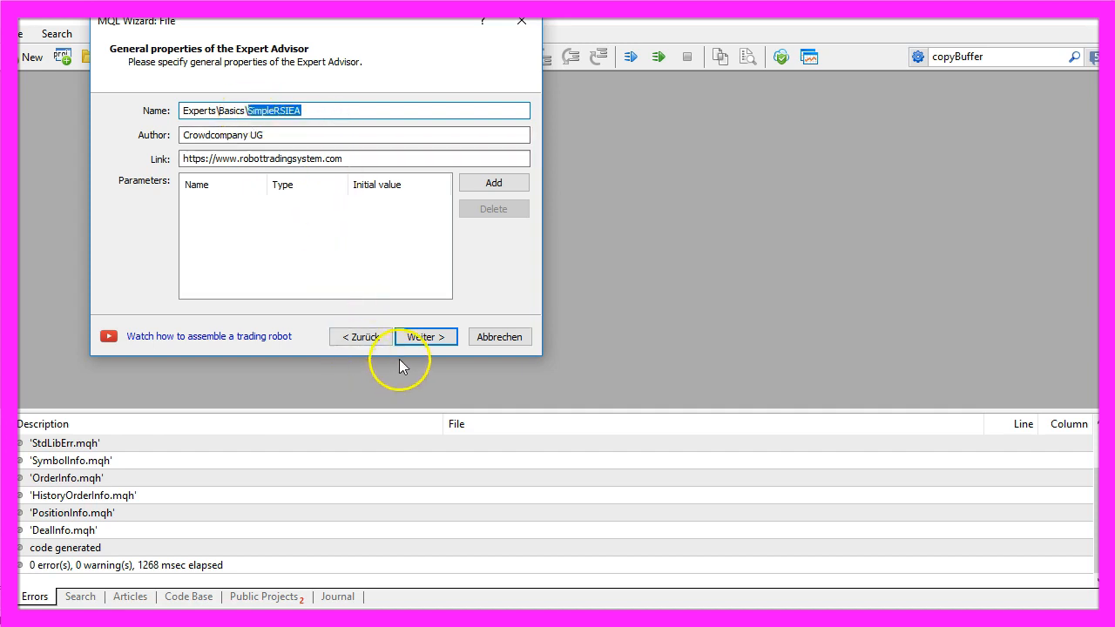
left_click(424, 337)
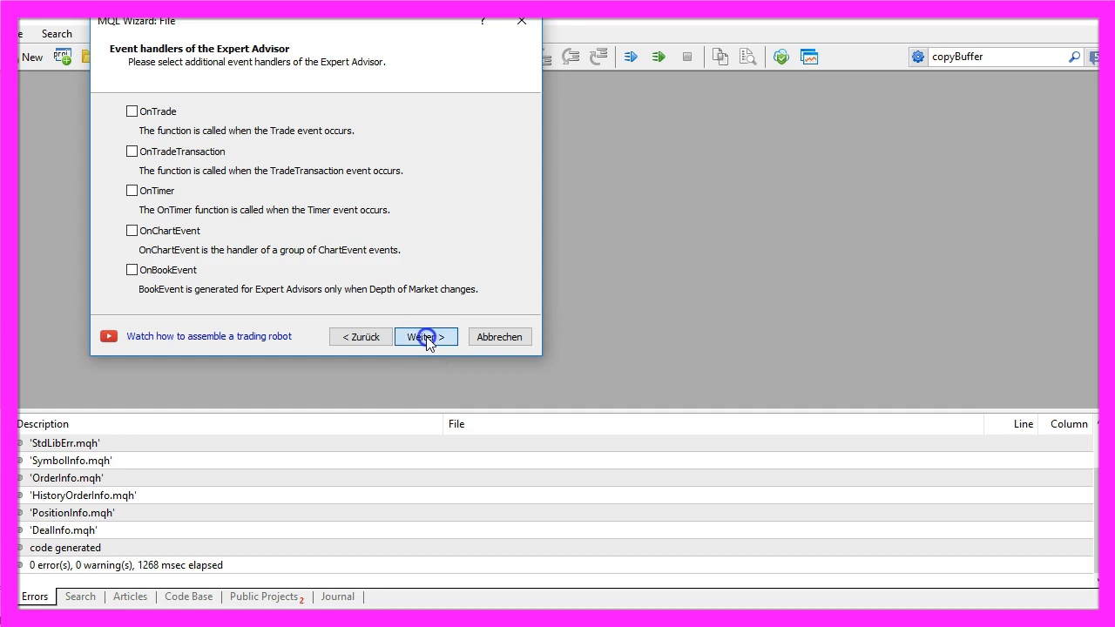
left_click(424, 337)
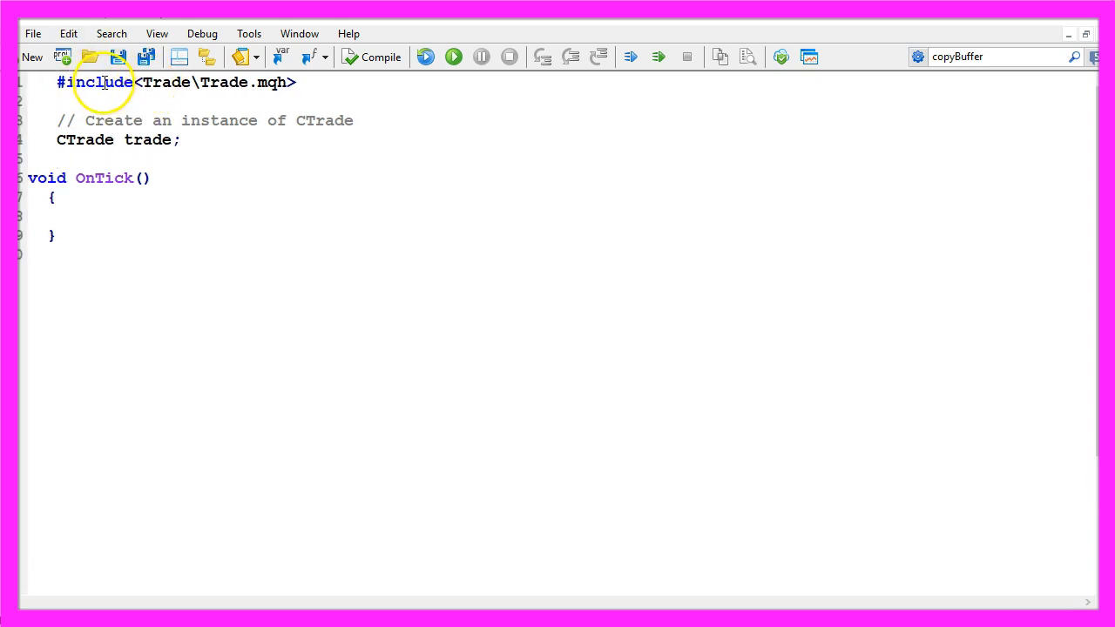
Step: Add #include<Trade\Trade.mqh>, CTrade trade, and normalized Ask and Bid lines in OnTick
double_click(222, 82)
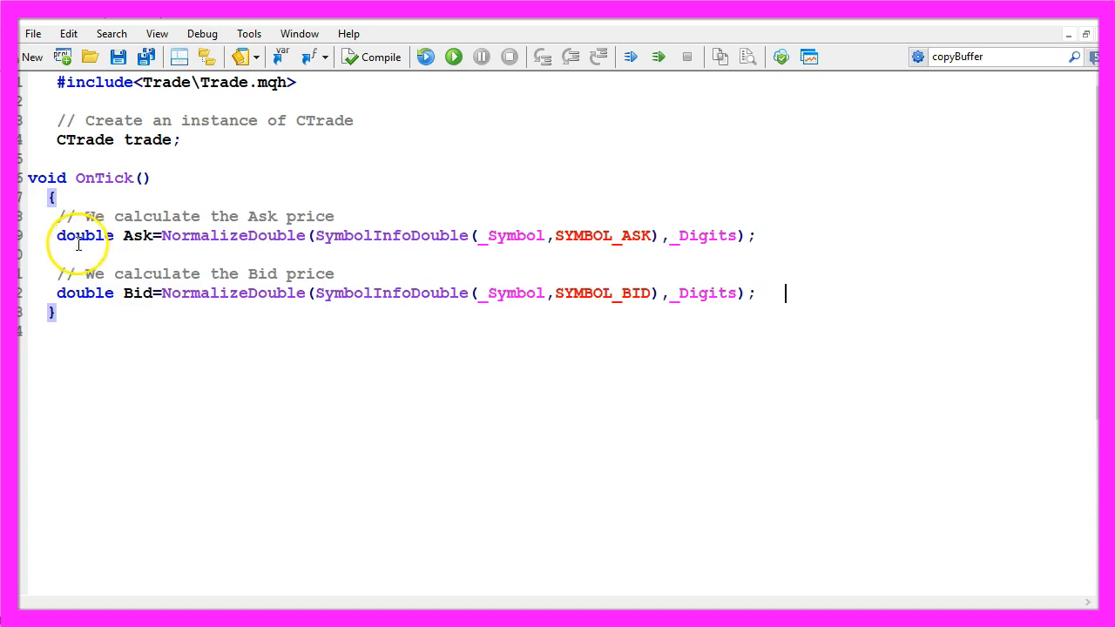
double_click(136, 235)
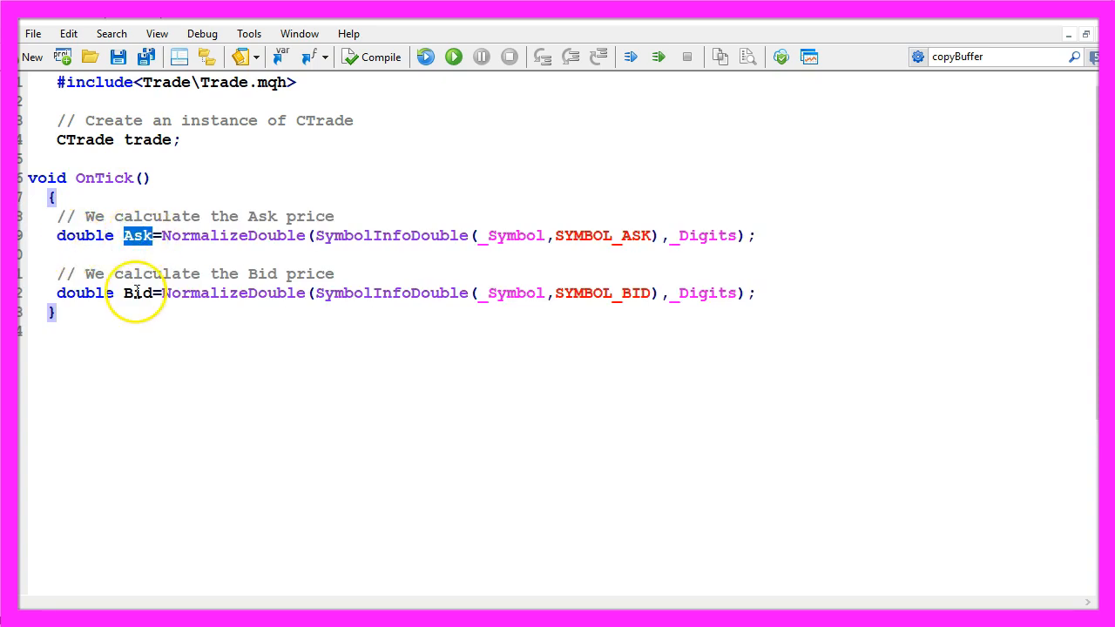
double_click(137, 293)
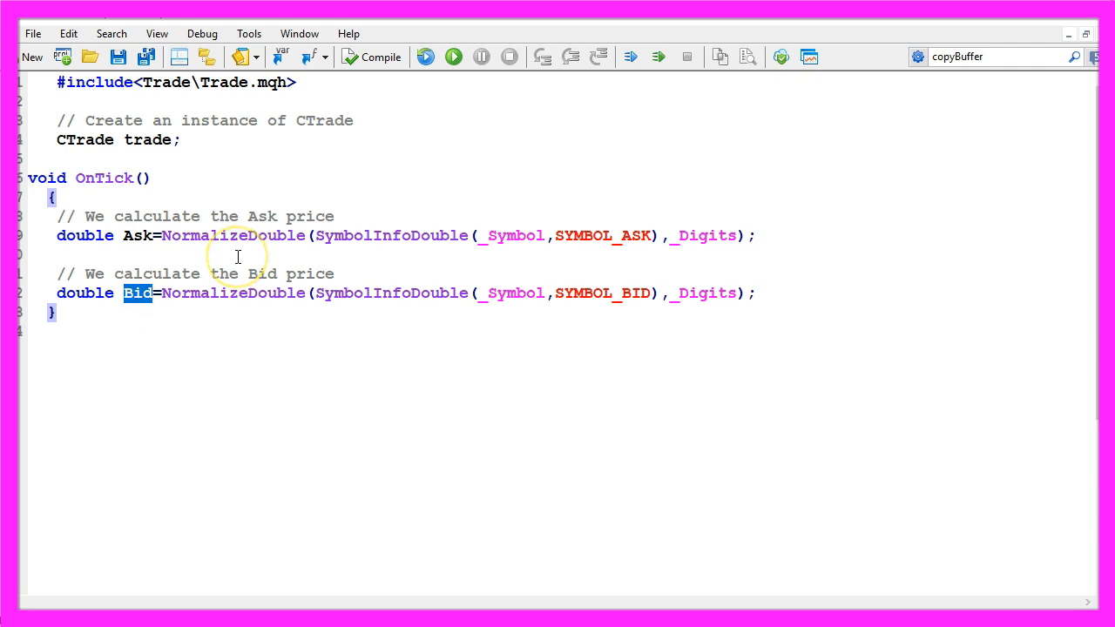
double_click(390, 235)
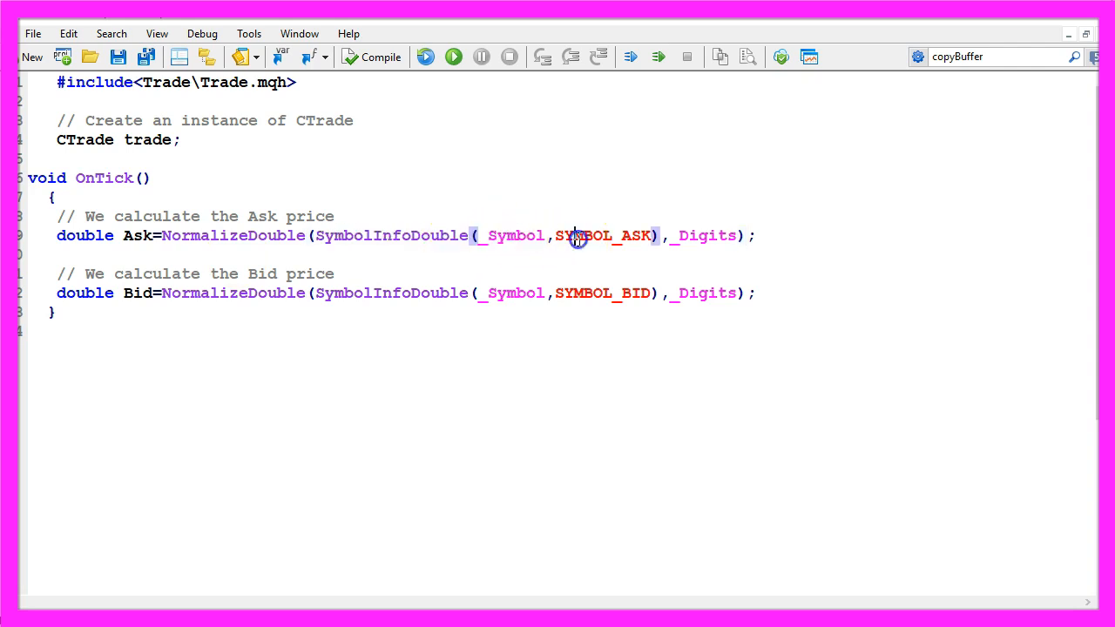
double_click(603, 236)
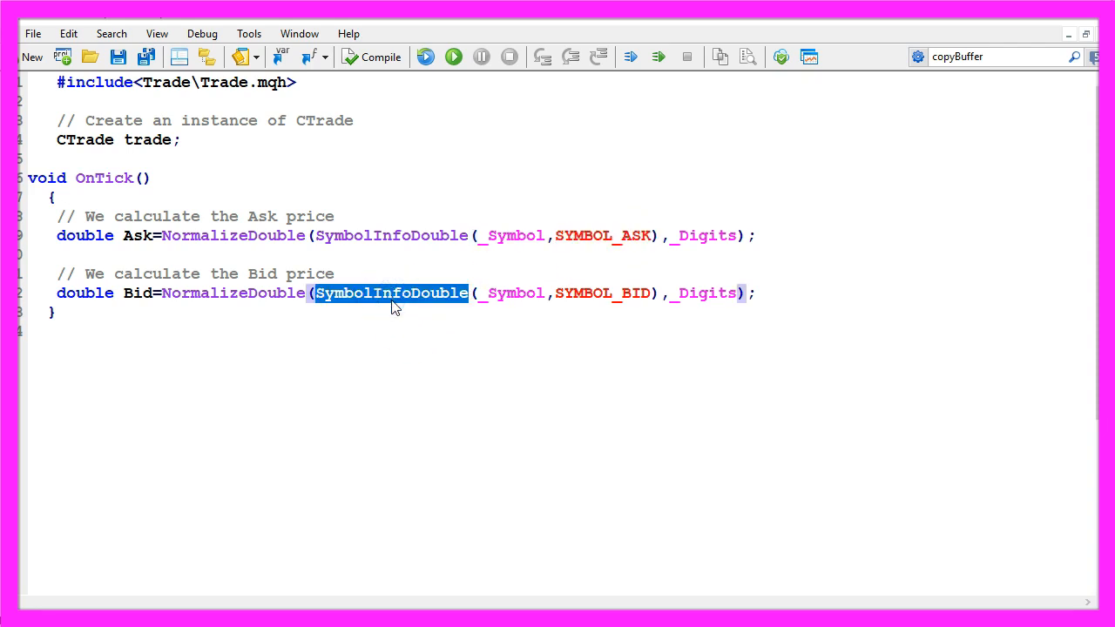
double_click(514, 293)
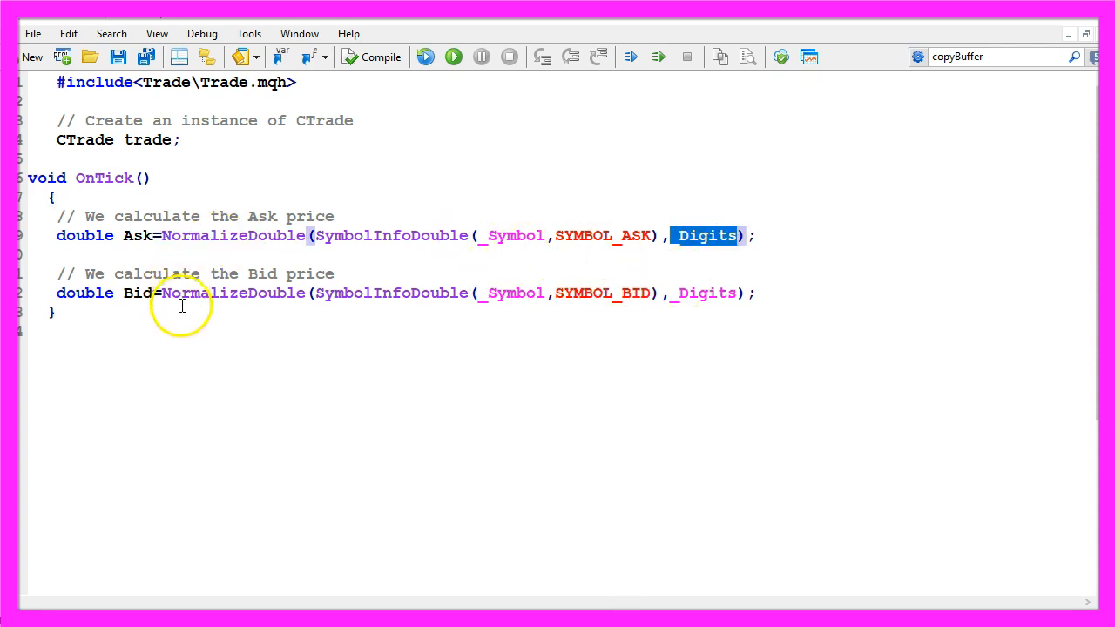
mouse_move(544, 293)
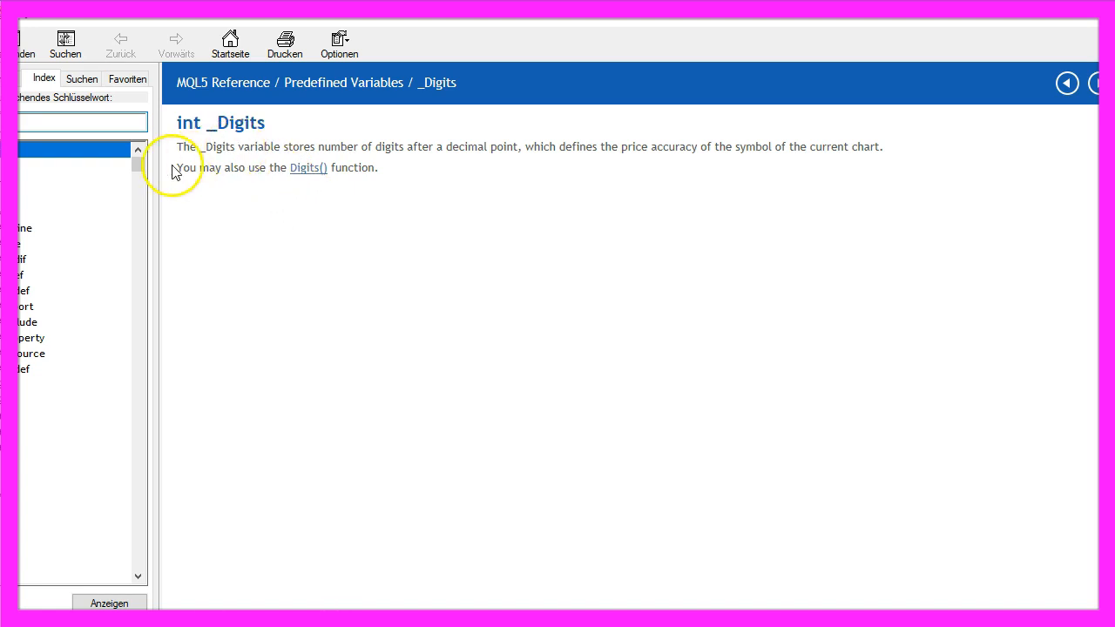
mouse_move(286, 164)
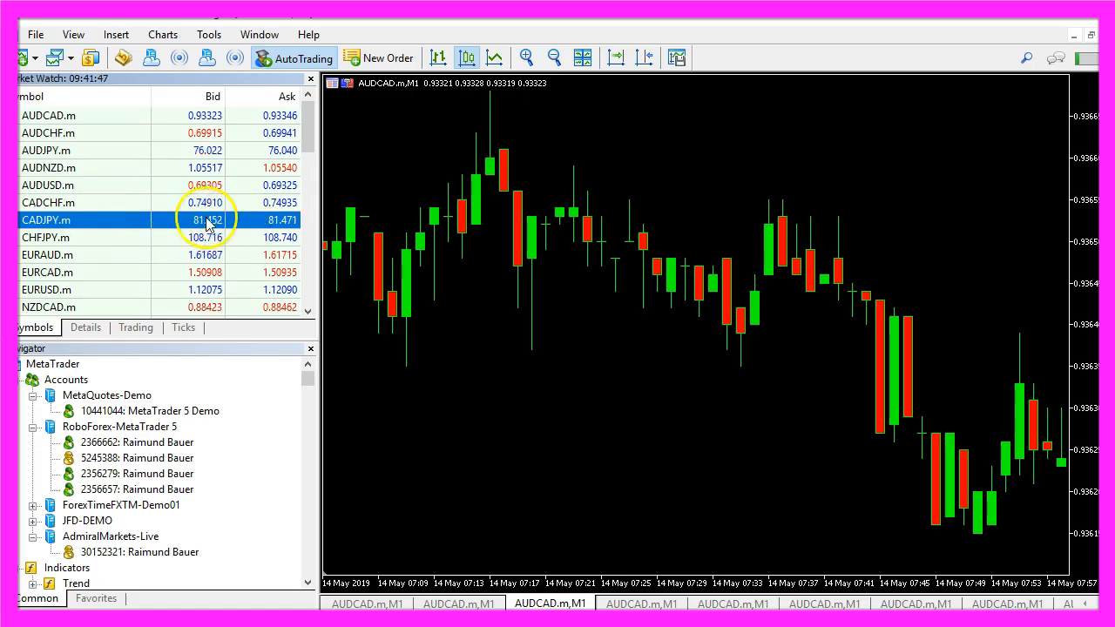
Step: Look up _Digits in the MQL5 Reference and compare a Market Watch quote's decimals
left_click(83, 202)
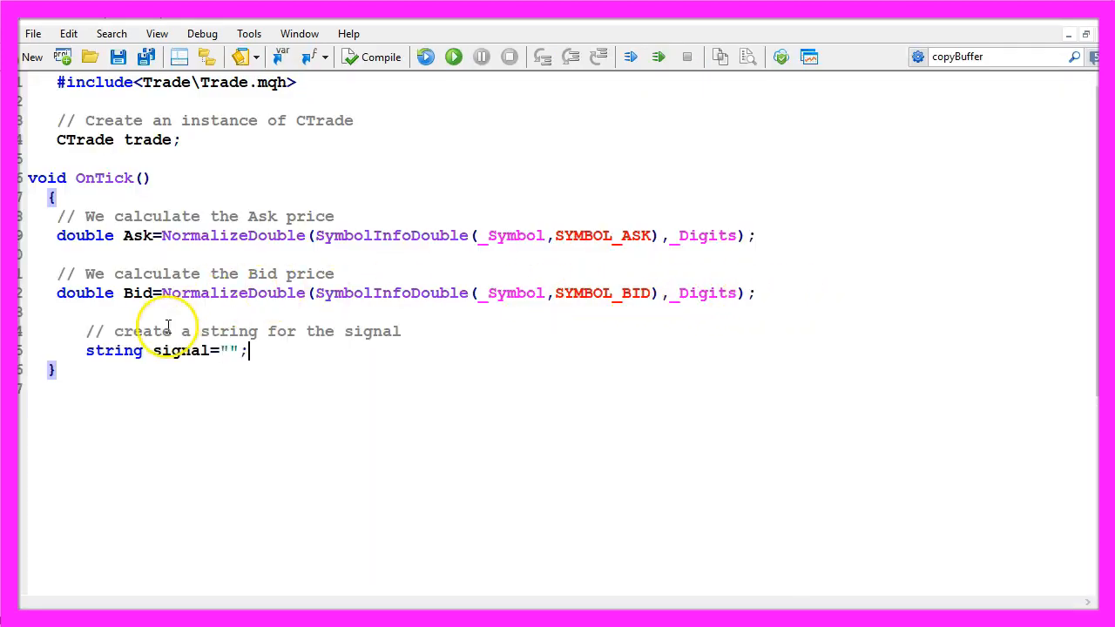
Step: Add the comment '// create an array for the price data' below the signal variable
double_click(183, 350)
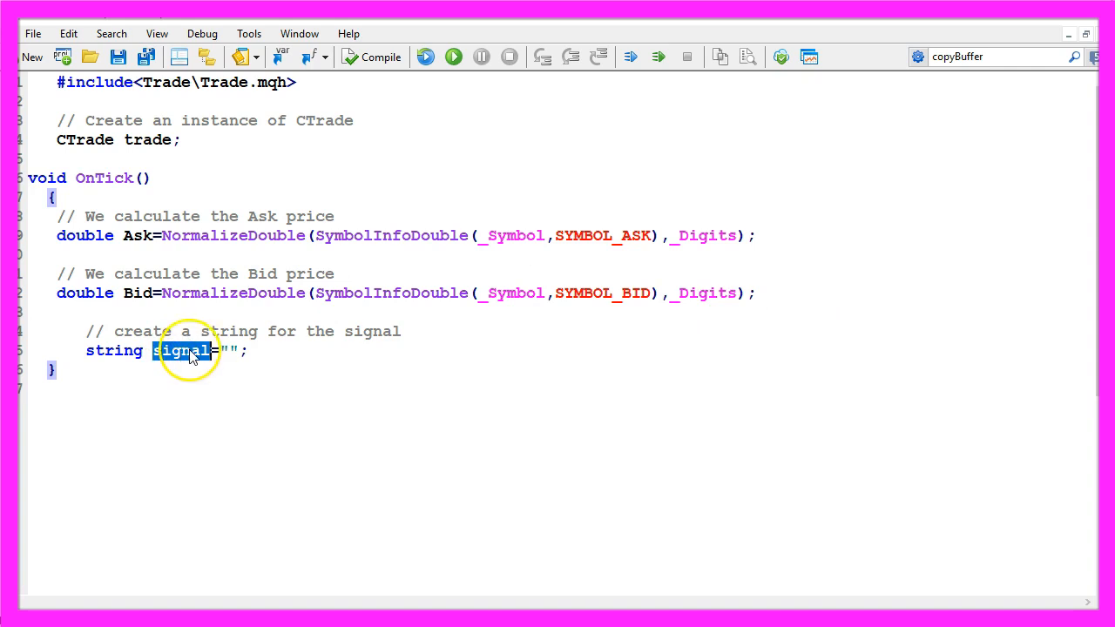
left_click(228, 350)
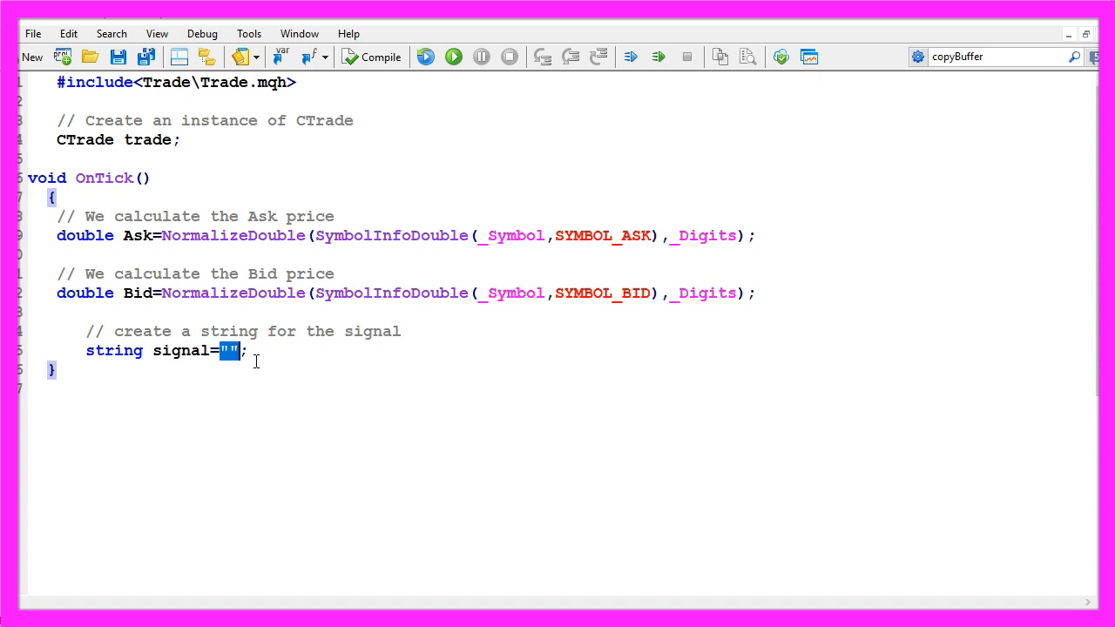
type("// create an array for the price data")
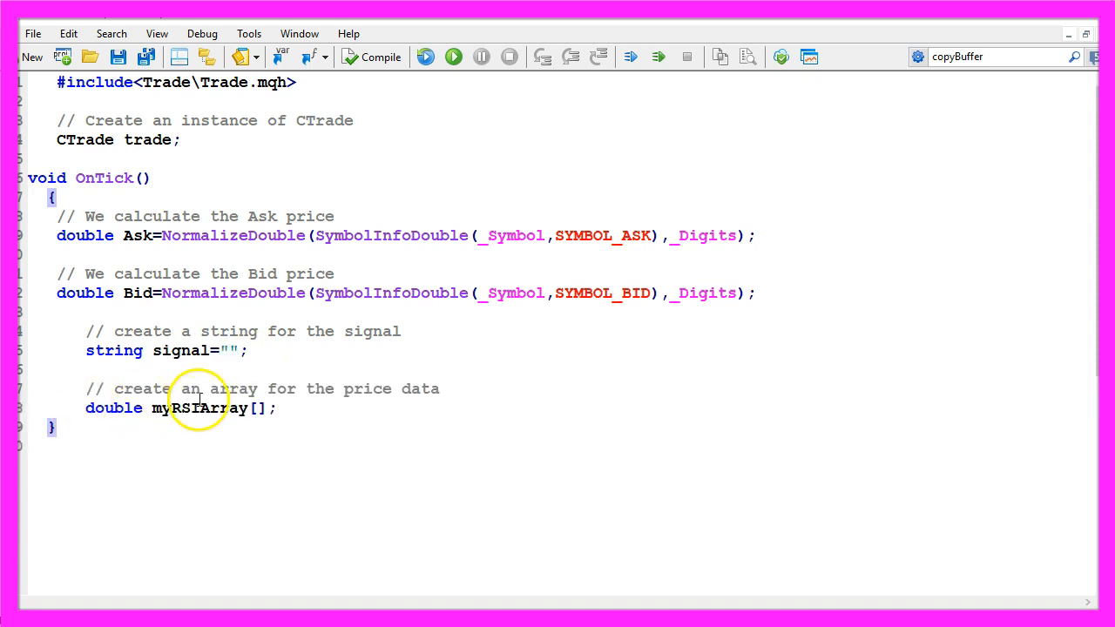
Step: Declare double myRSIArray[] and add the comment '// Define the properties for the RSI'
left_click_drag(210, 388, 440, 388)
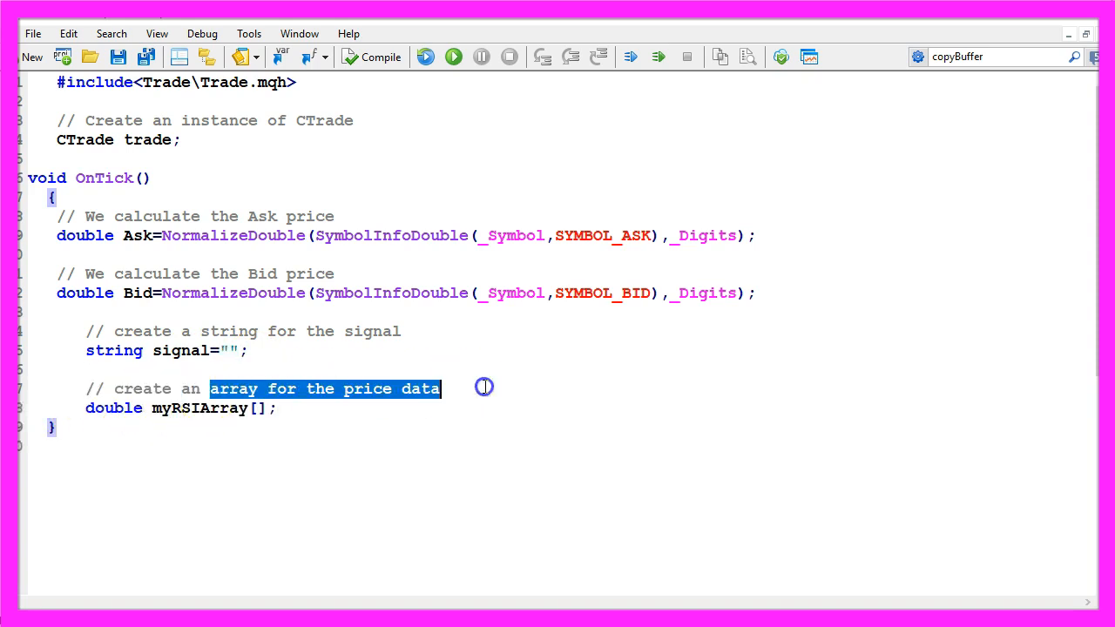
double_click(199, 408)
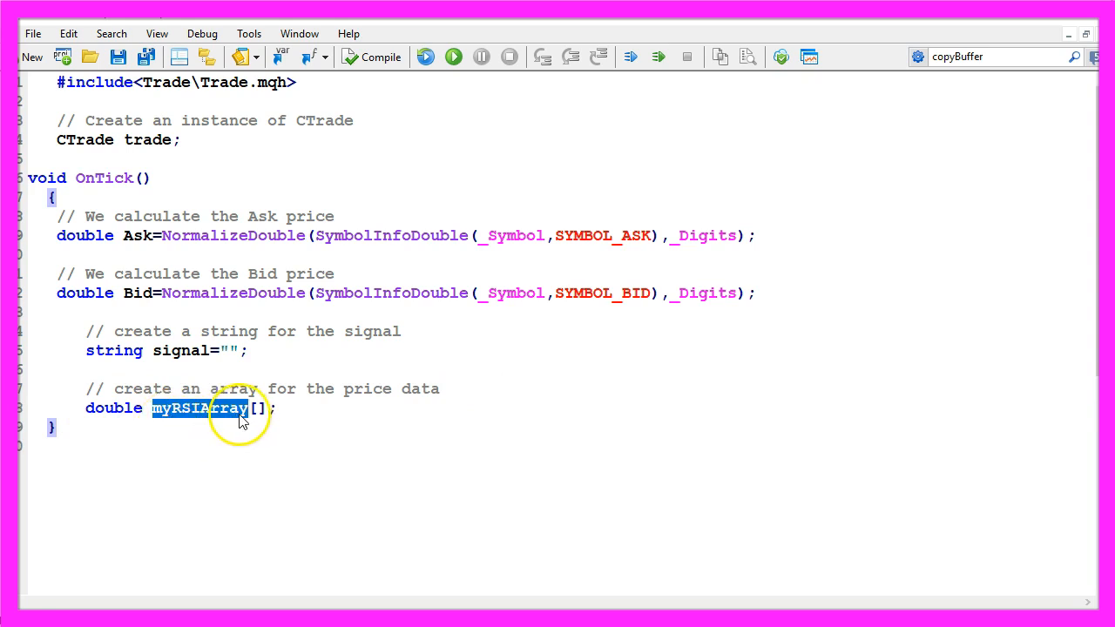
double_click(113, 408)
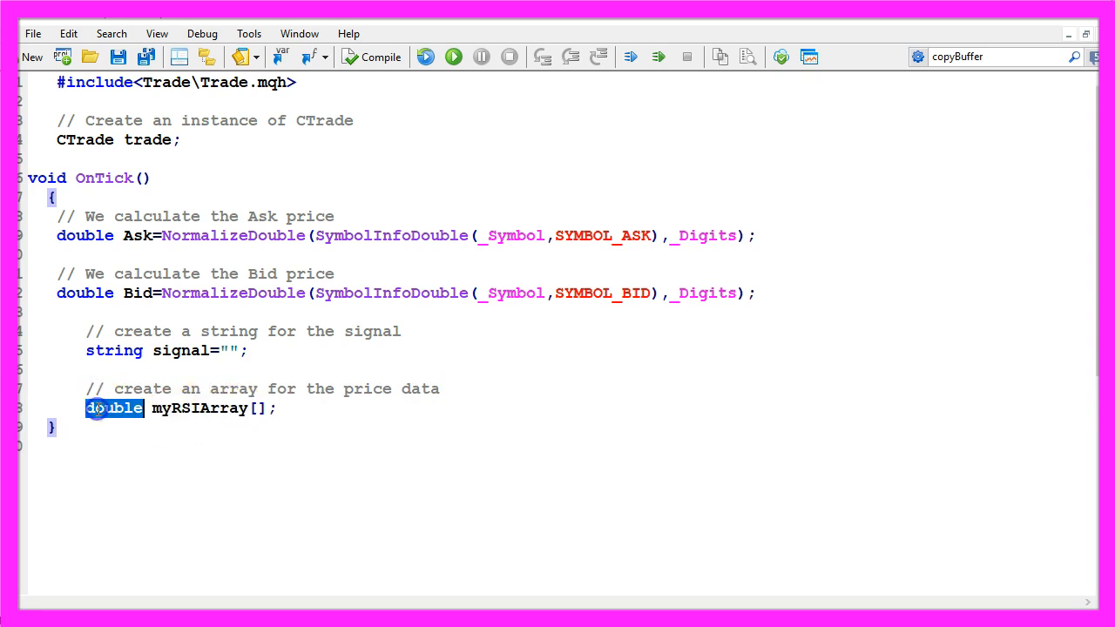
type("// Define the properties for the RSI")
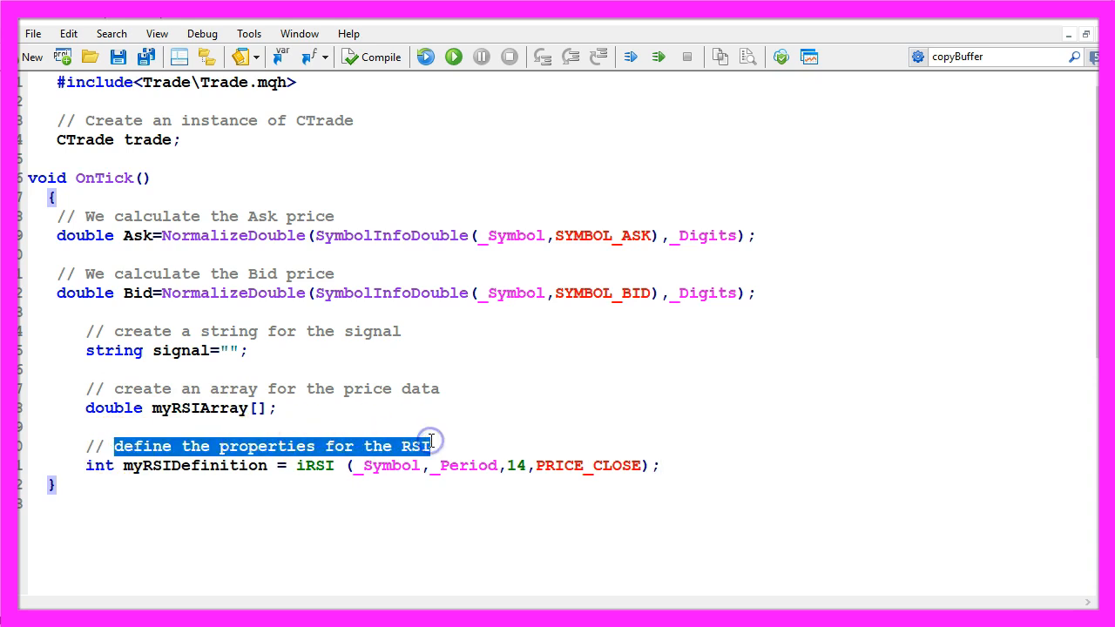
Step: Write int myRSIDefinition = iRSI(_Symbol,_Period,14,PRICE_CLOSE); and highlight _Period
double_click(315, 465)
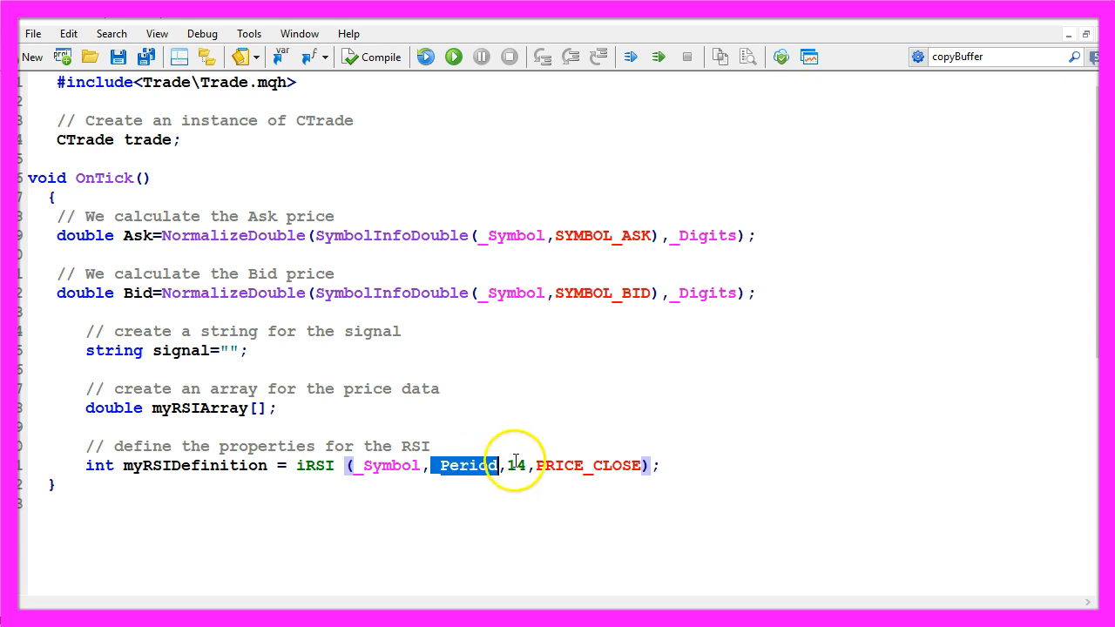
double_click(517, 465)
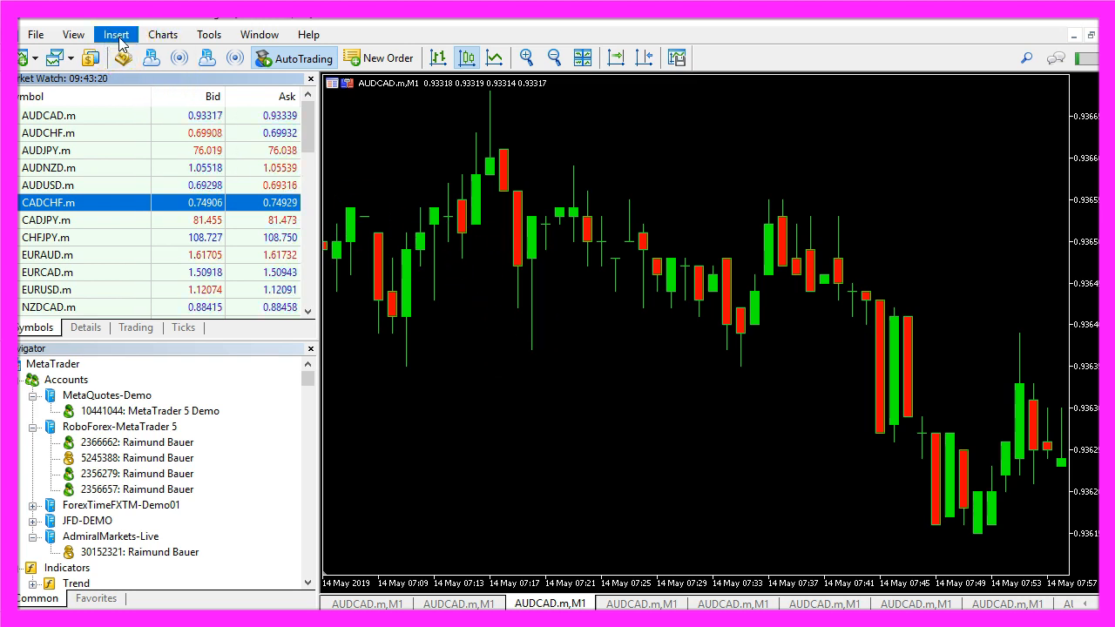
Step: Insert the Relative Strength Index oscillator with Period 14 applied to Close
left_click(115, 34)
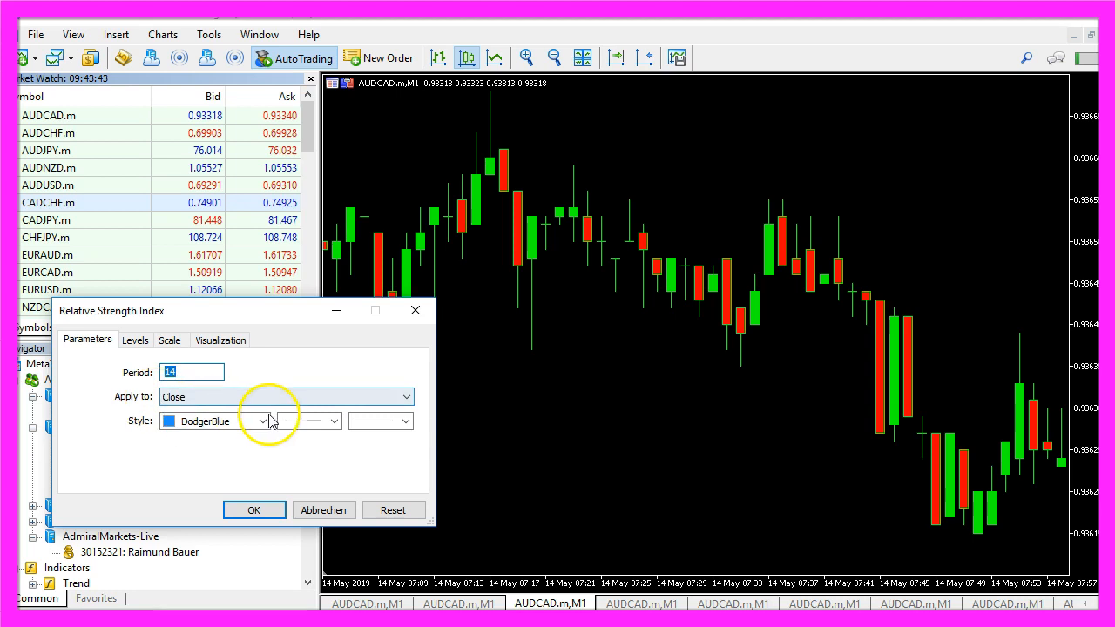
left_click(253, 509)
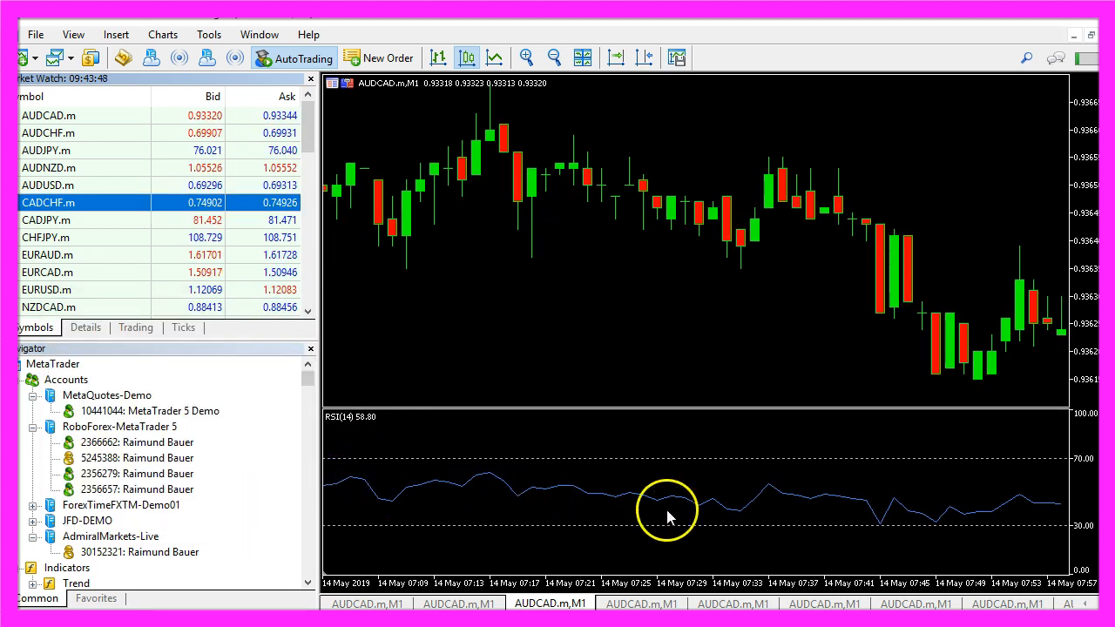
mouse_move(396, 318)
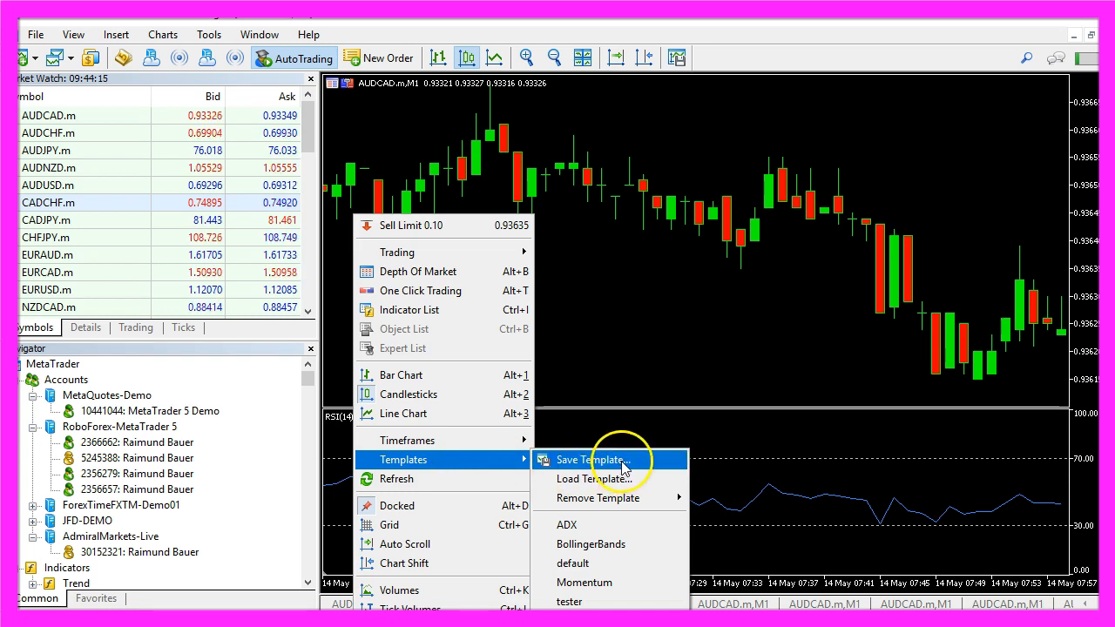
Step: Save the chart as template tester.tpl, confirming the overwrite
left_click(592, 460)
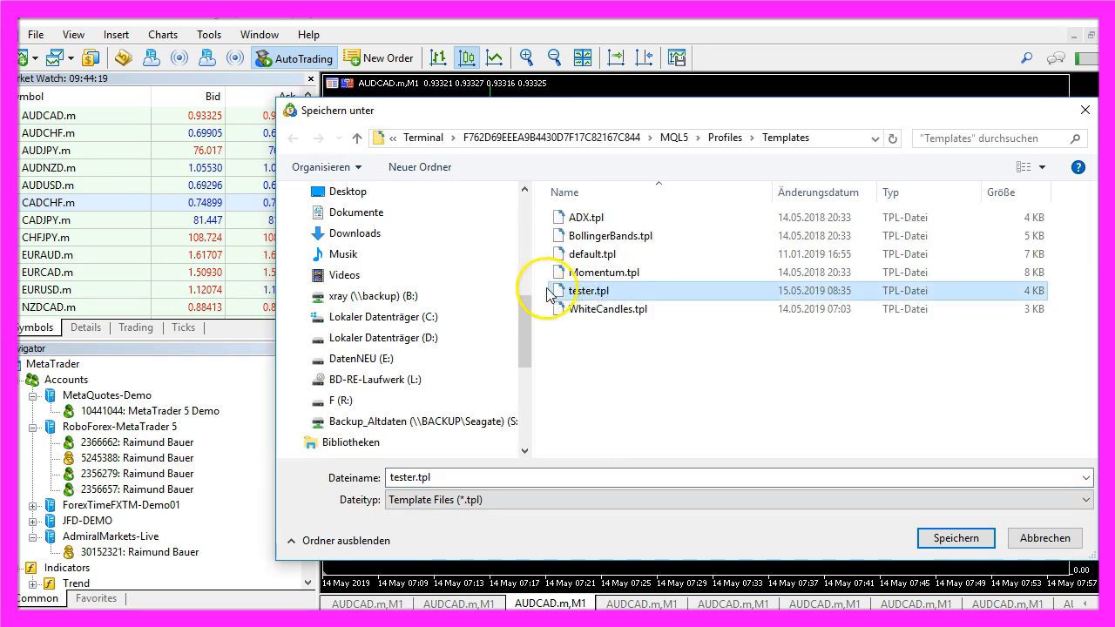
mouse_move(575, 300)
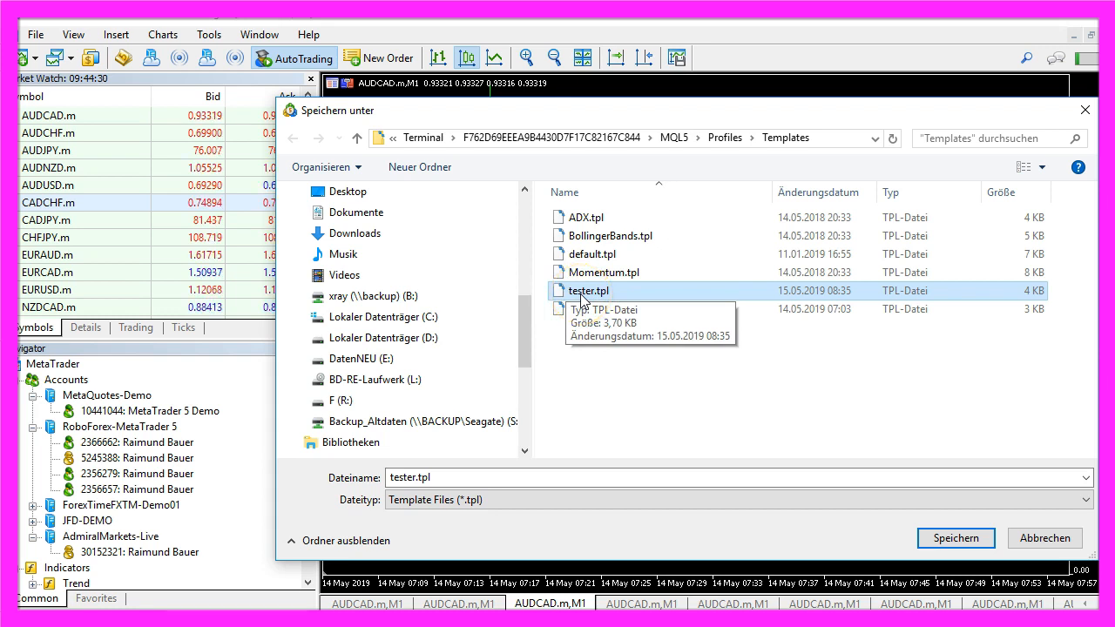
left_click(592, 254)
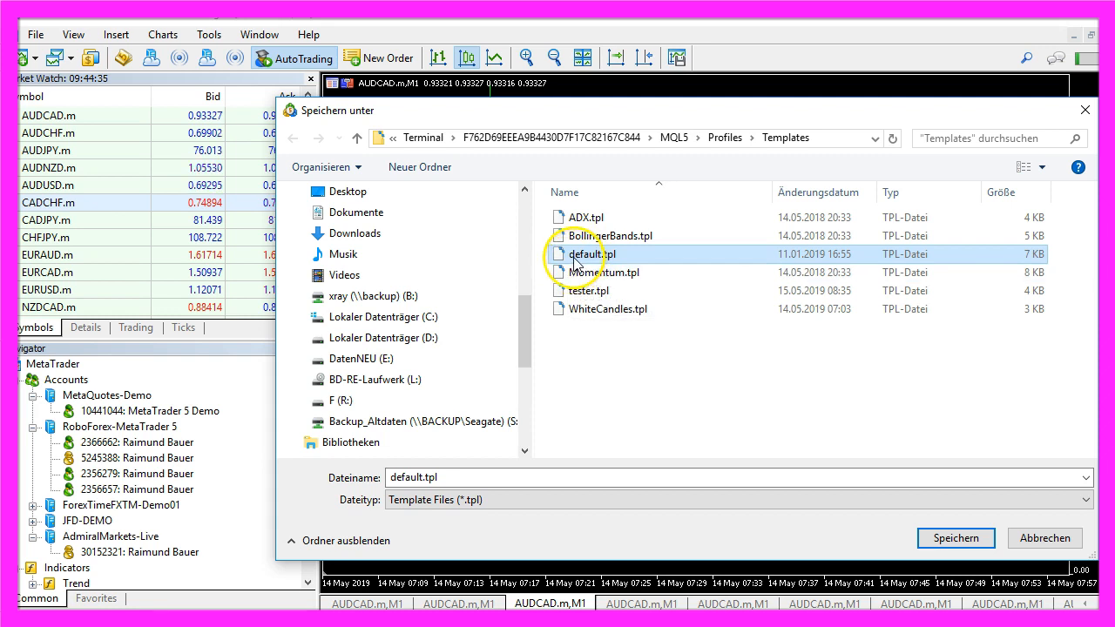
mouse_move(592, 253)
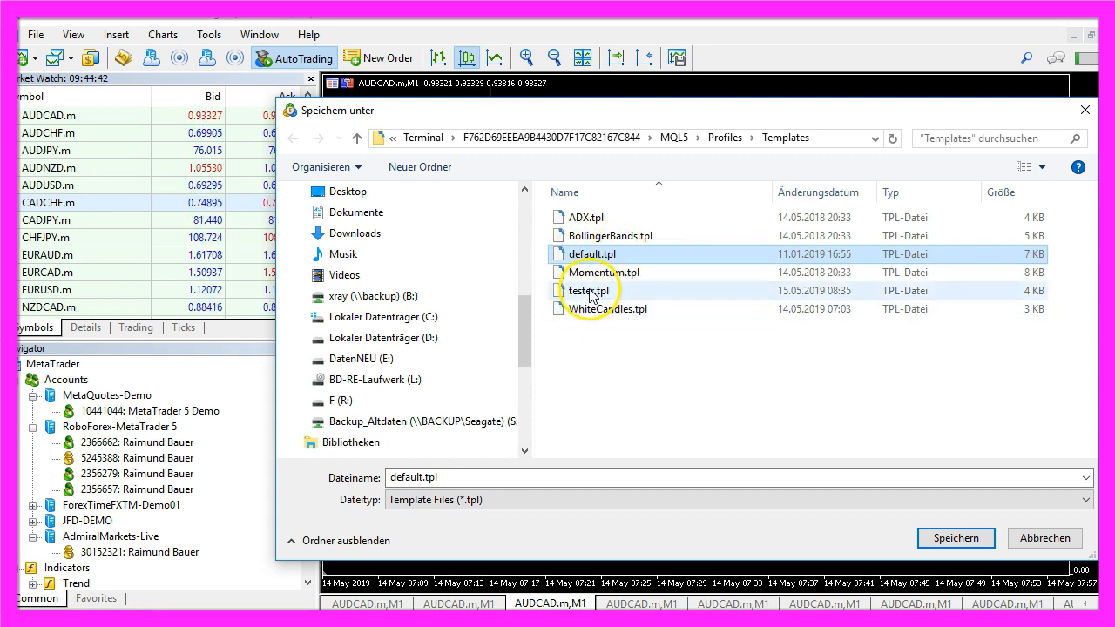
left_click(588, 290)
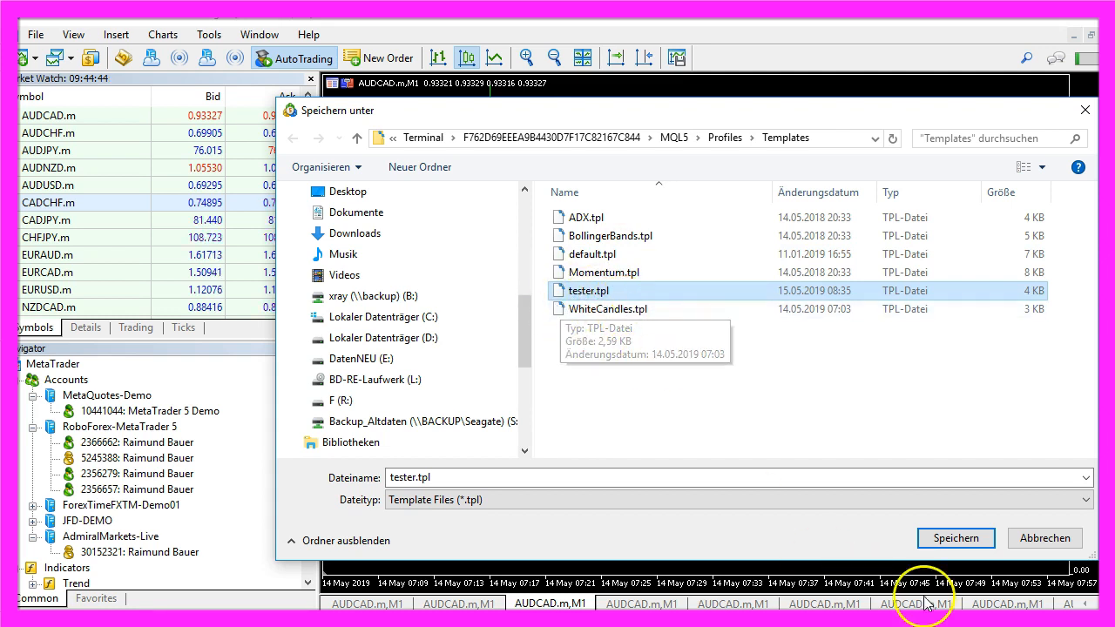
left_click(955, 538)
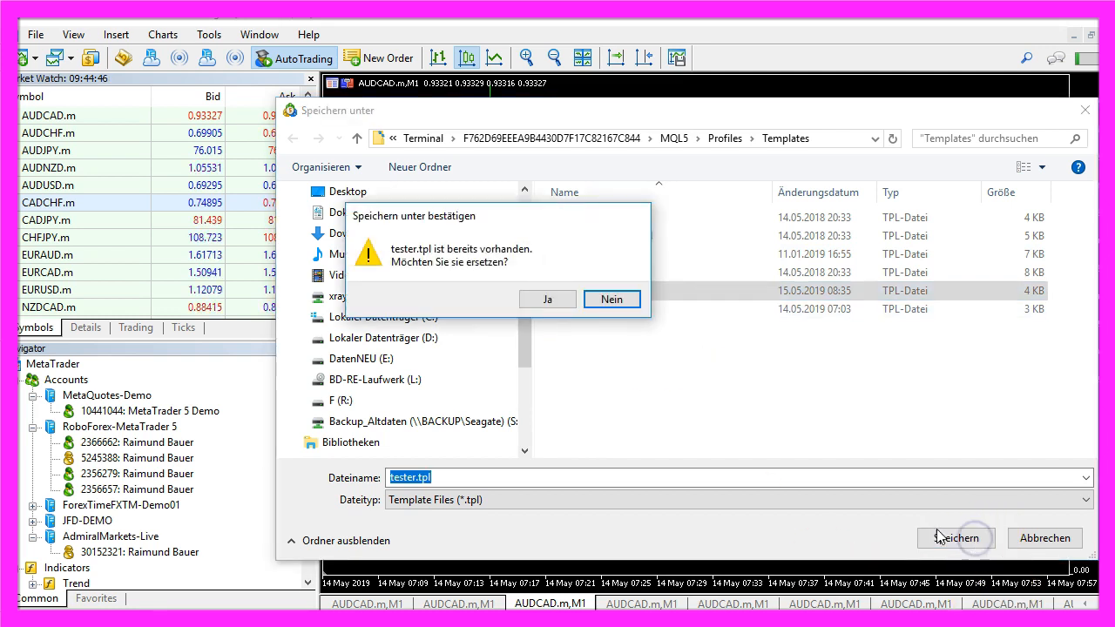
left_click(547, 299)
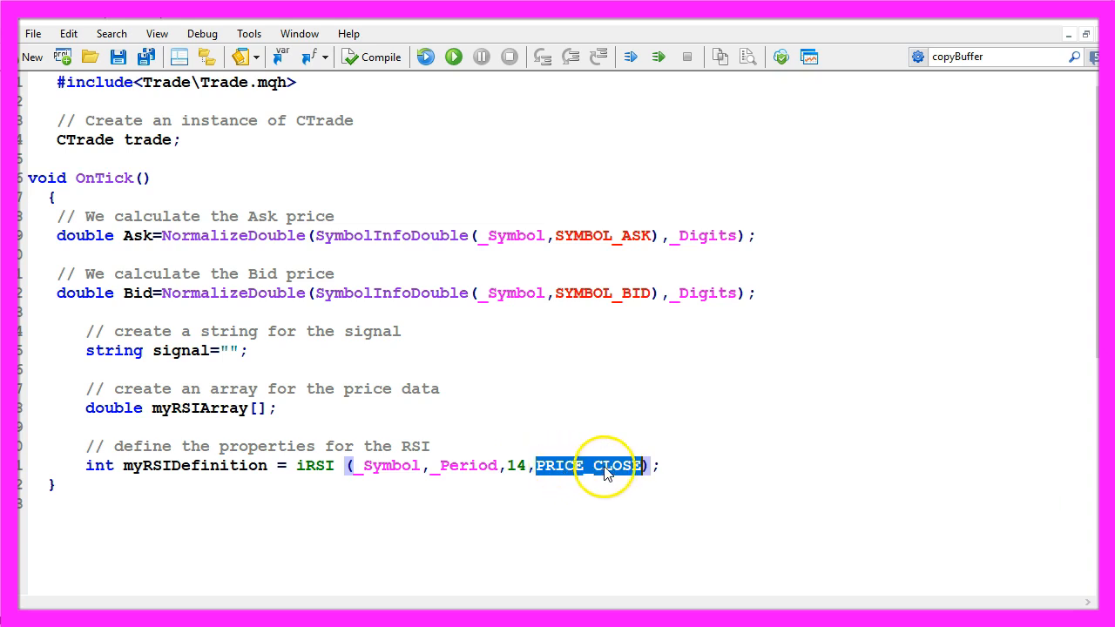
Step: Copy 3 candles via CopyBuffer into myRSIArray and set myRSIValue=NormalizeDouble(myRSIArray[0],2)
type("// Defined EA,from current candle,for 3 candles, save in array")
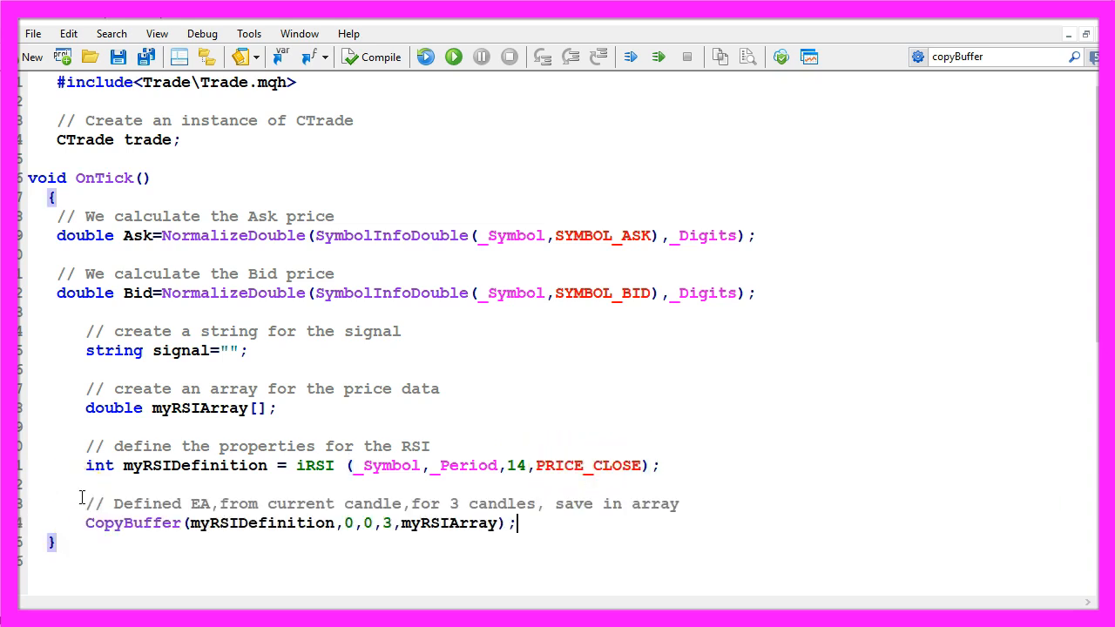
double_click(133, 523)
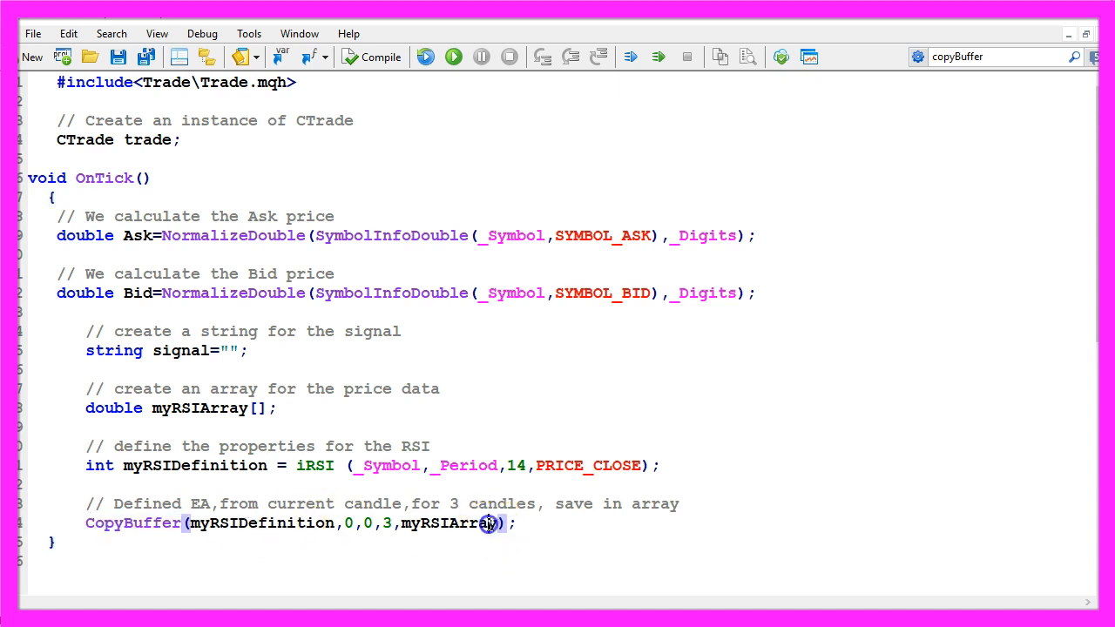
double_click(450, 523)
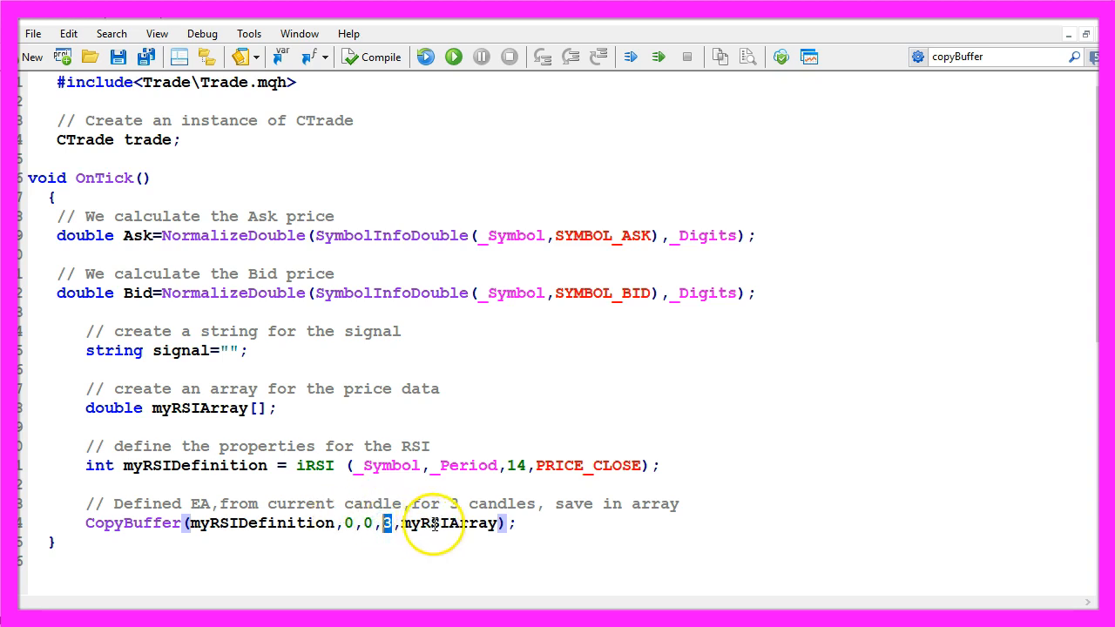
double_click(450, 522)
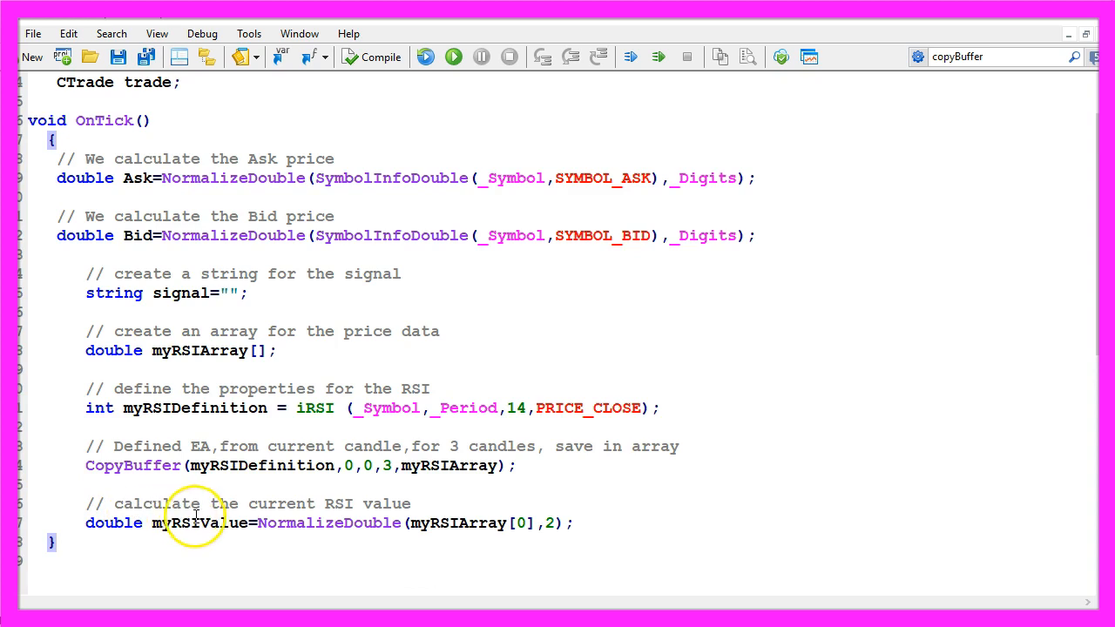
double_click(200, 523)
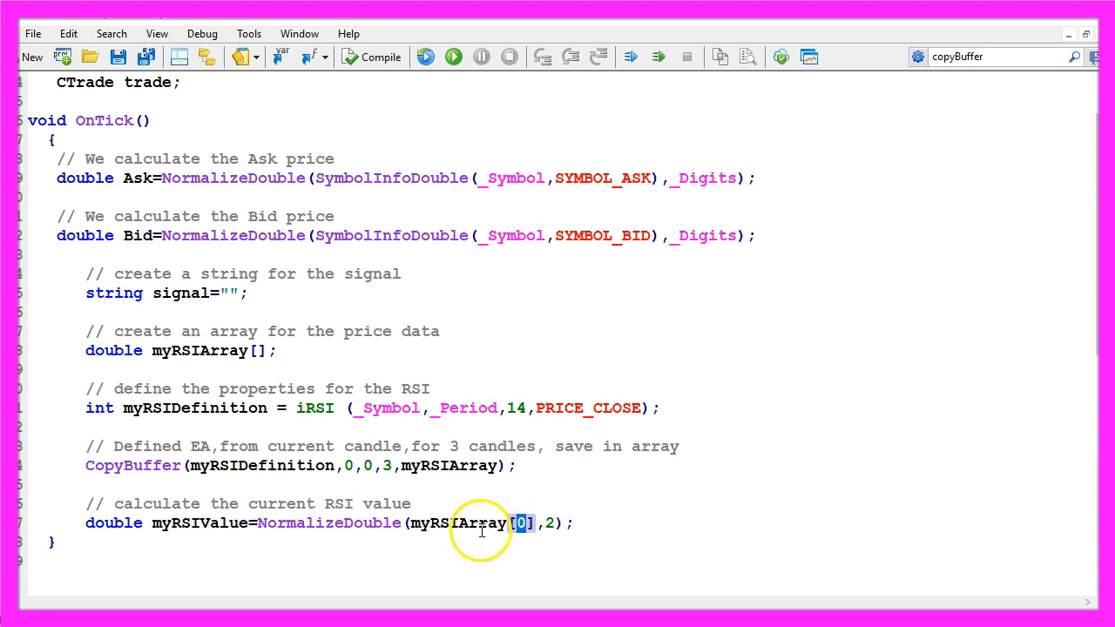
double_click(329, 522)
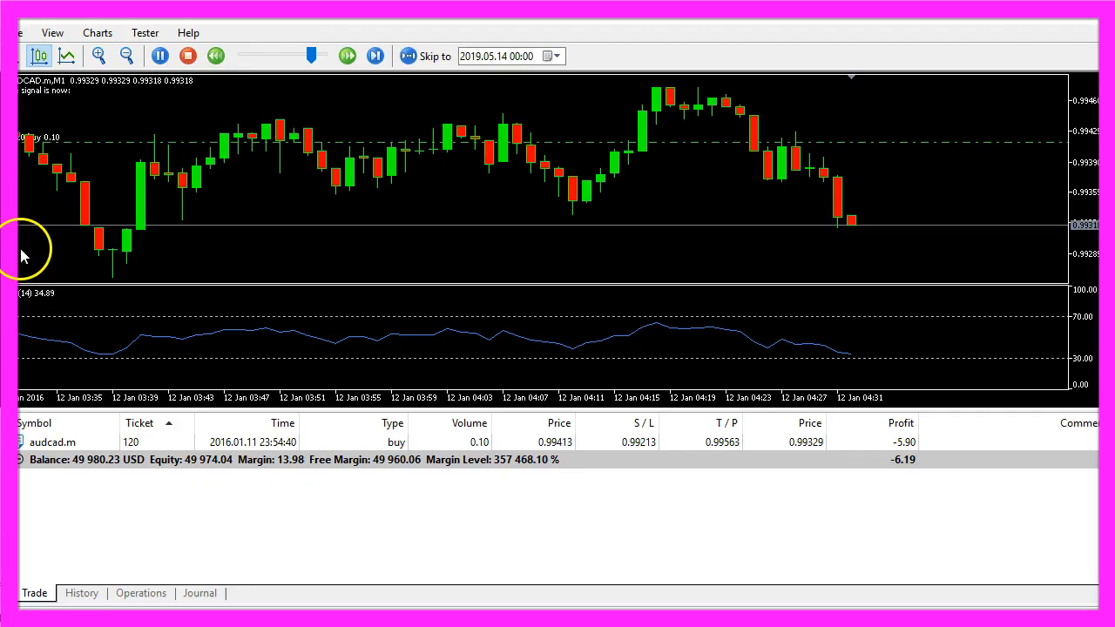
Step: Watch the visual backtest with the AUDCAD buy trade open as RSI falls toward 30
left_click(375, 55)
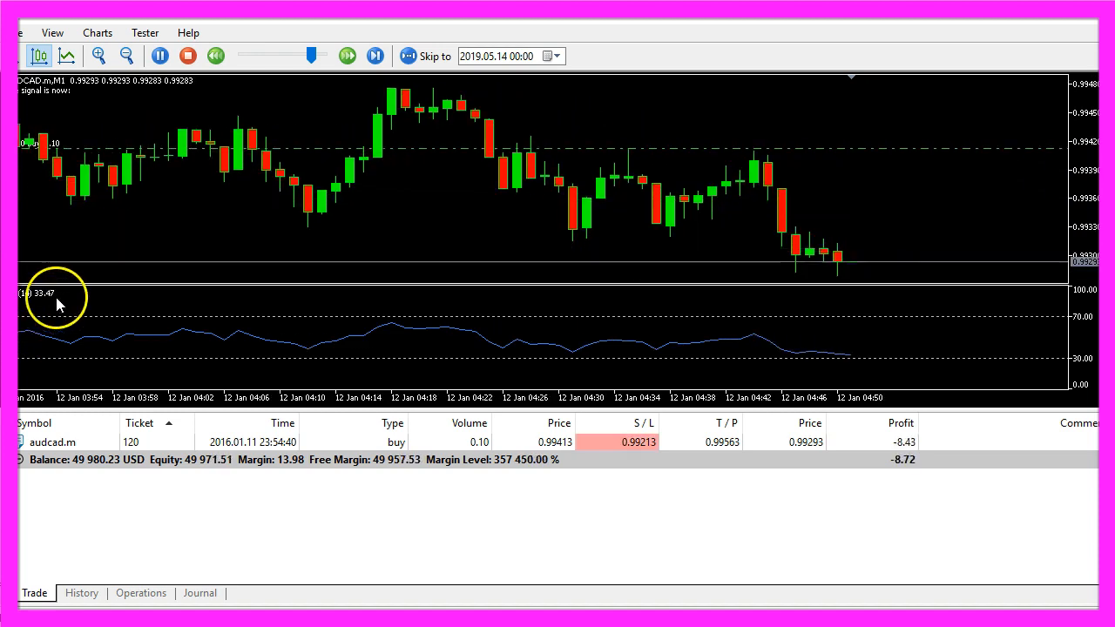
left_click(347, 55)
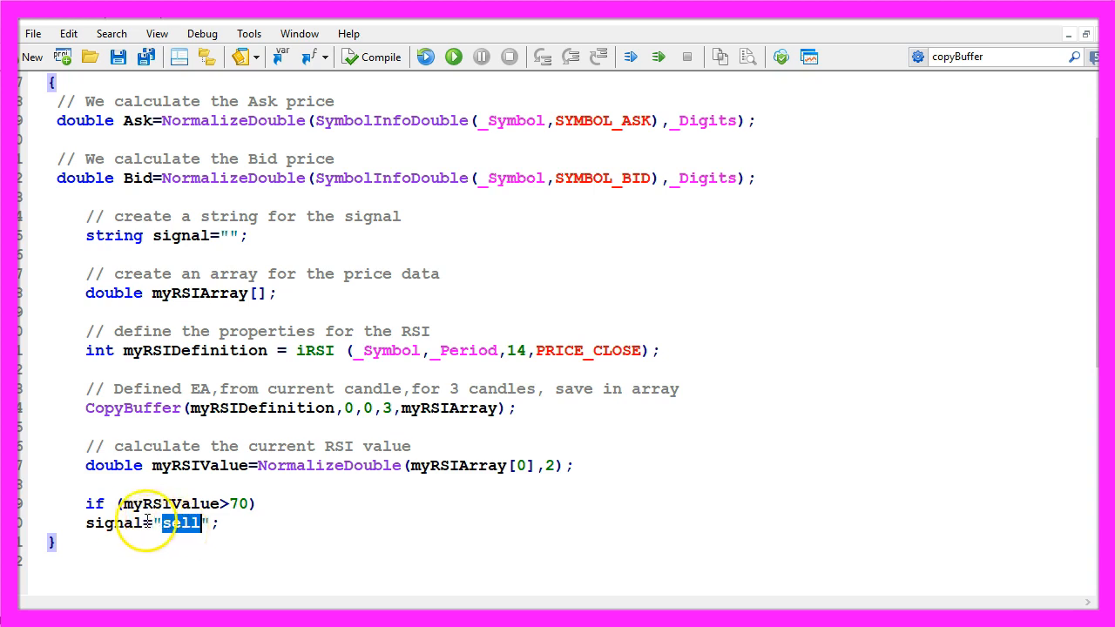
Step: Add the if (myRSIValue<30) buy signal plus 0.10-lot sell and buy orders when flat
left_click(126, 522)
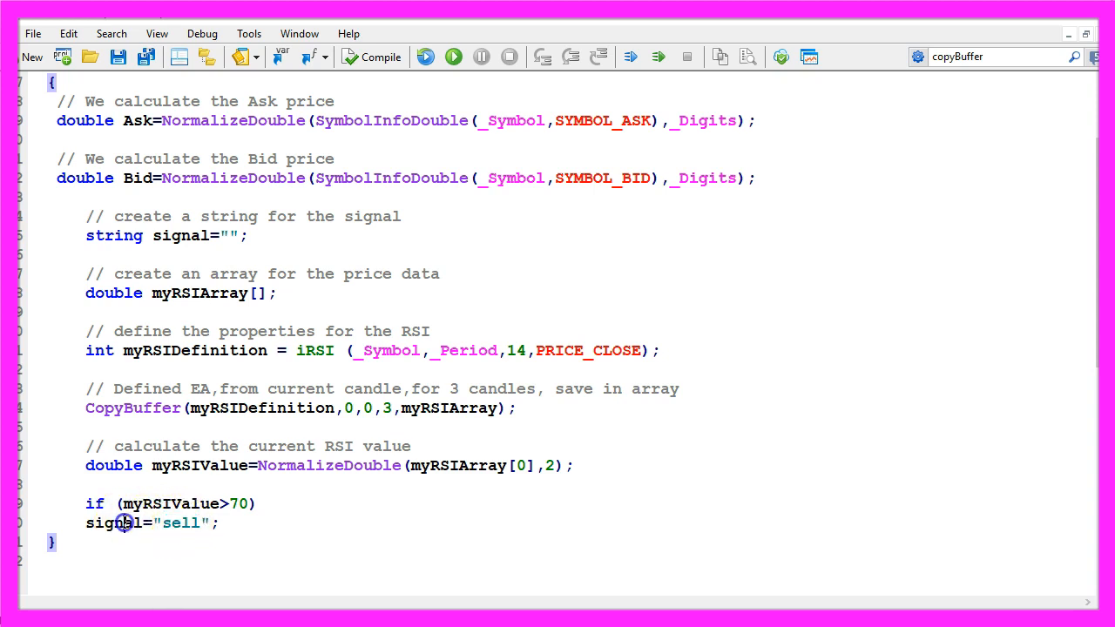
type("if (myRSIValue<30)")
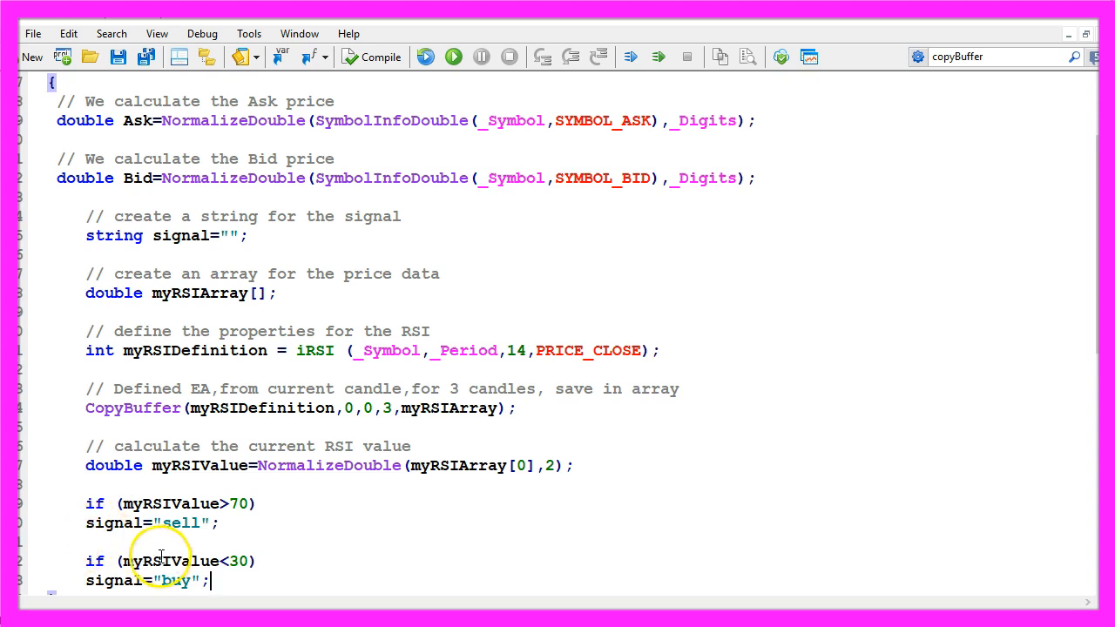
double_click(237, 561)
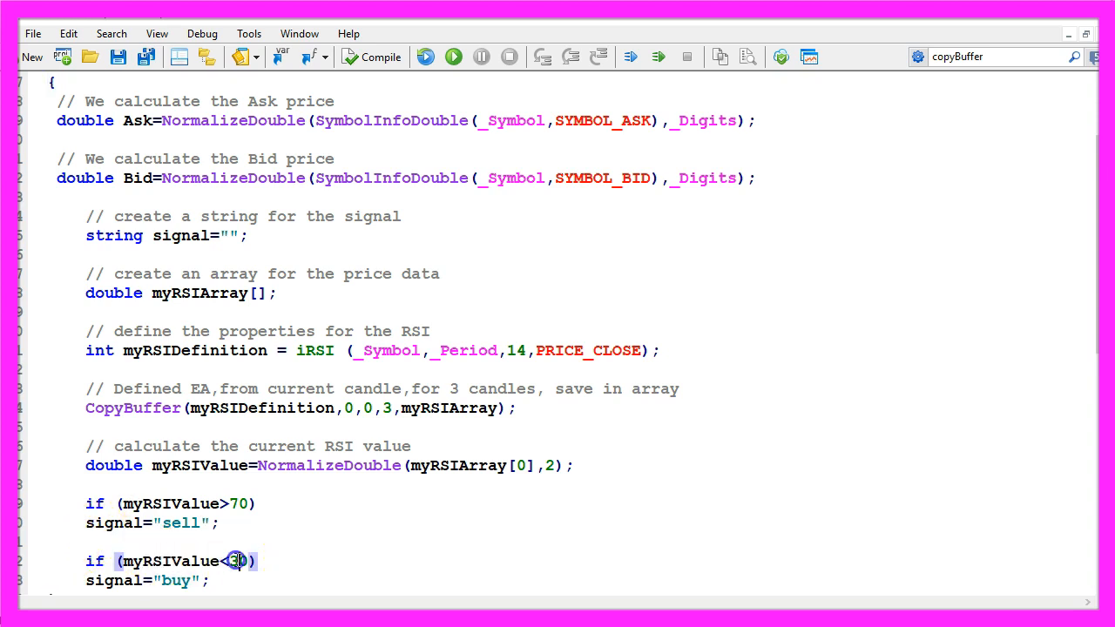
double_click(236, 561)
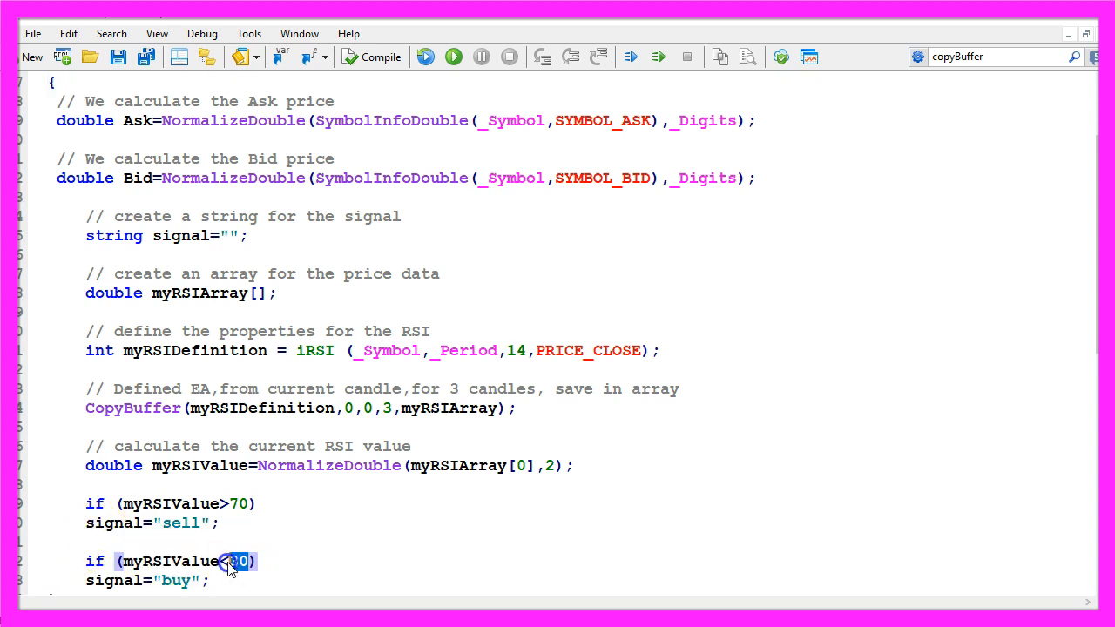
double_click(174, 580)
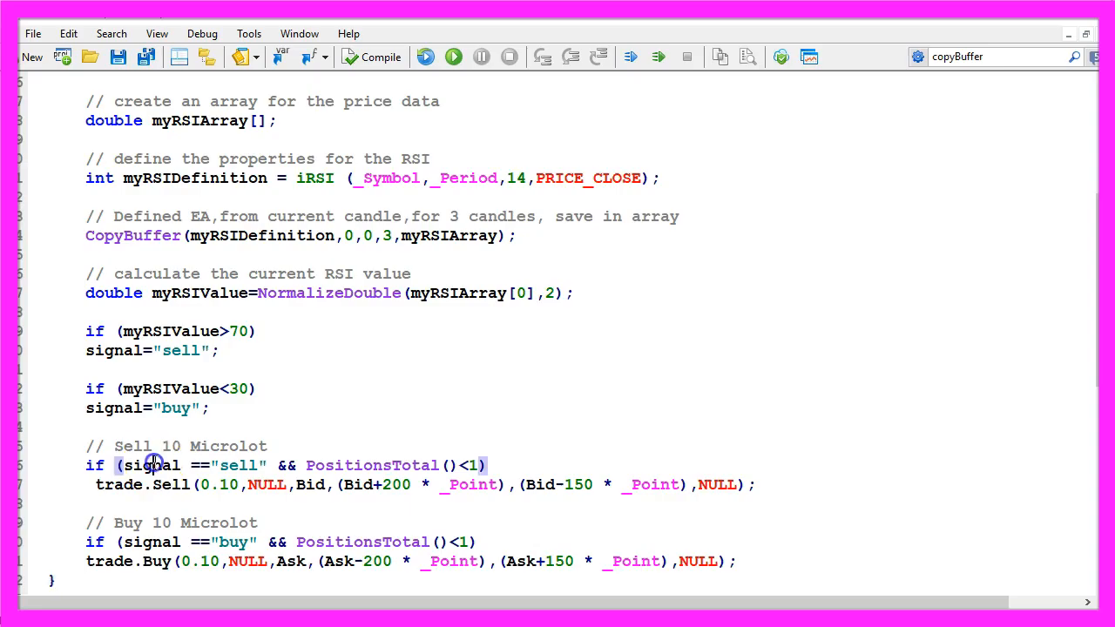
double_click(240, 465)
type("Comment (\"The signal is now: \",signal);")
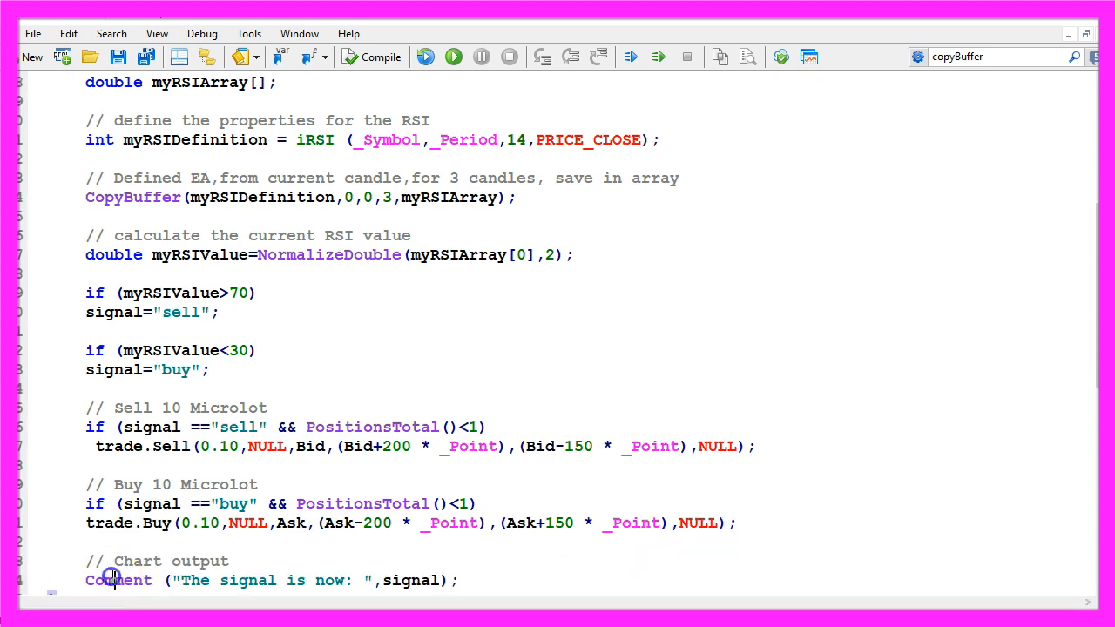
Step: Add Comment("The signal is now: ",signal) to OnTick and compile with 0 errors
double_click(117, 580)
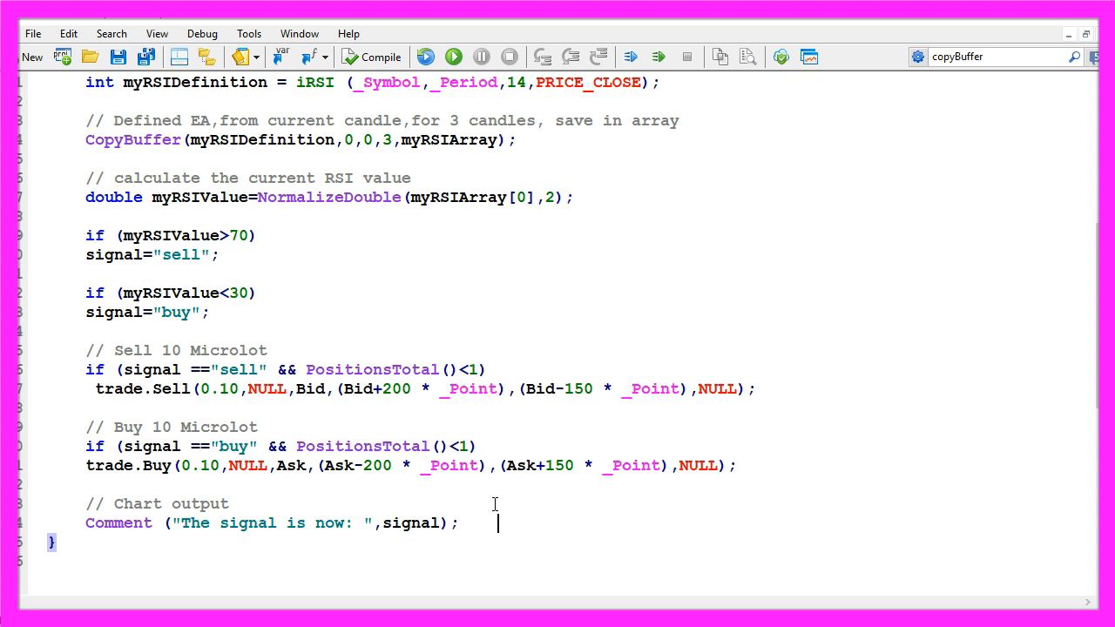
mouse_move(381, 57)
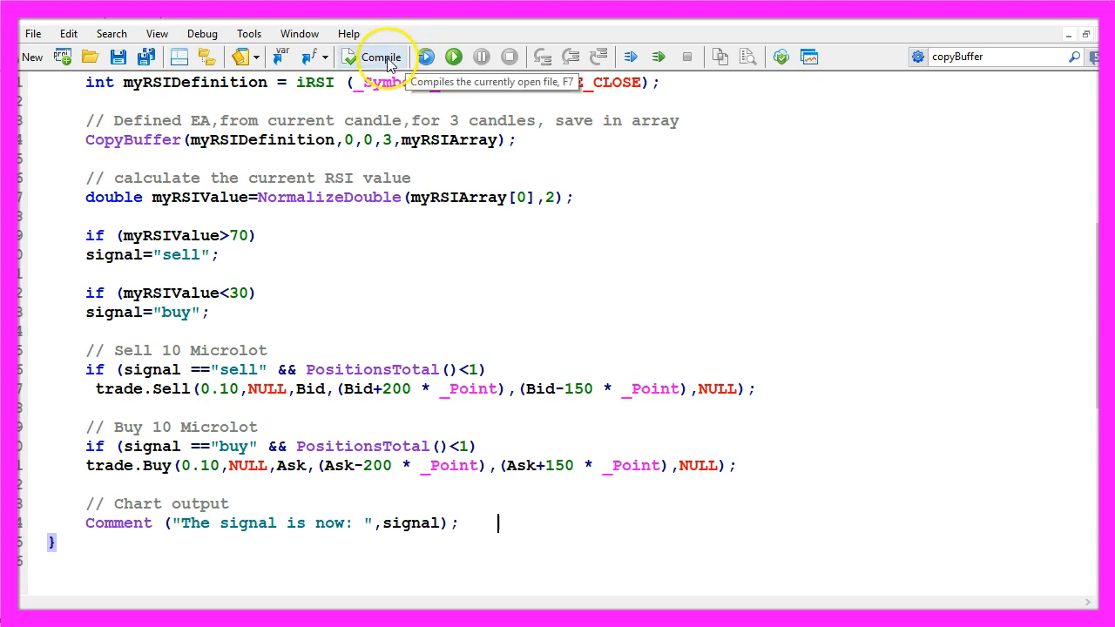
left_click(378, 57)
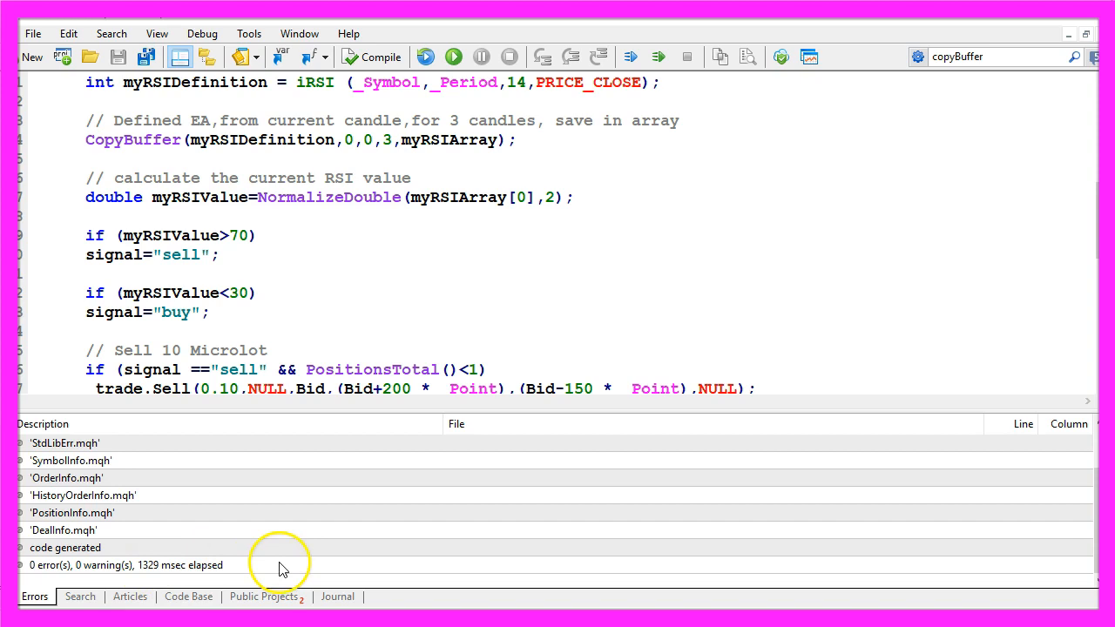
mouse_move(785, 120)
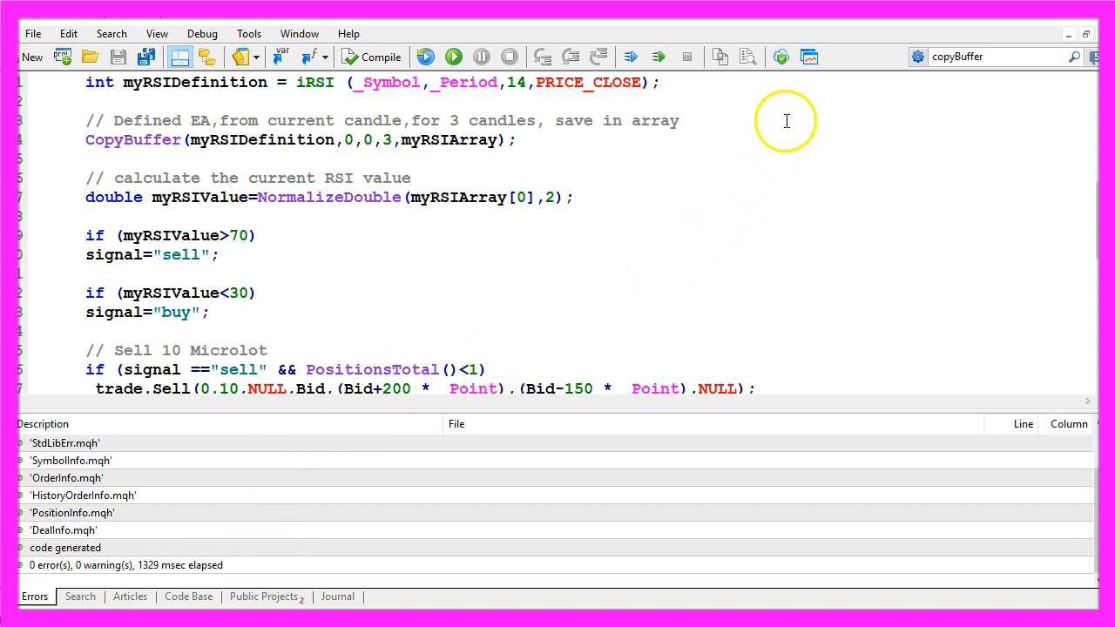
mouse_move(808, 56)
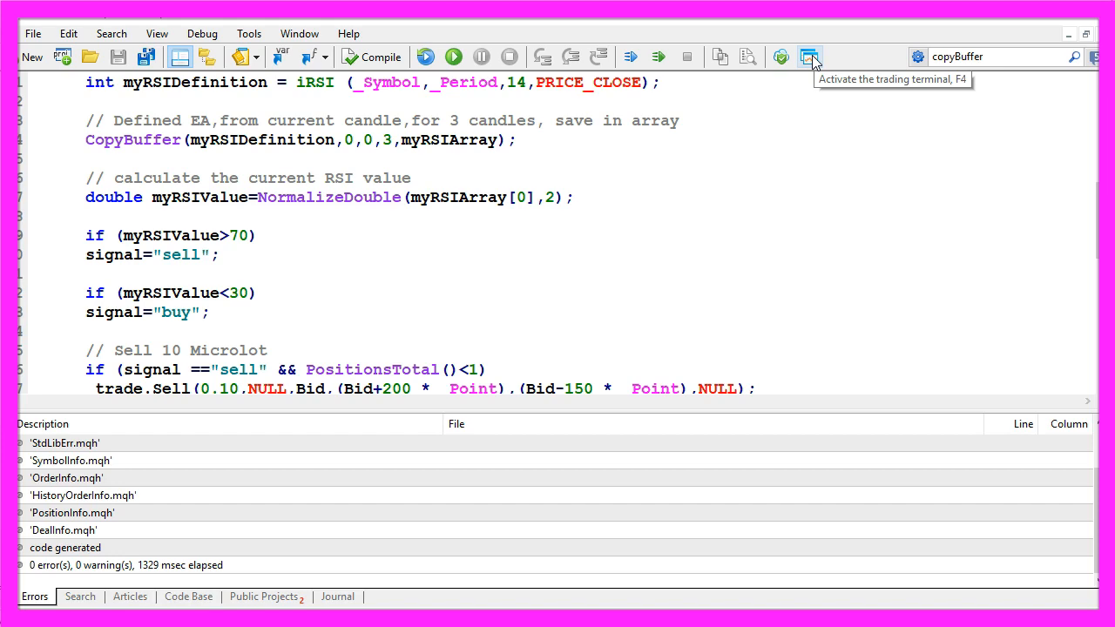
Step: Open the Strategy Tester, select Basics\SimpleRSIEA.ex5, and start the visual AUDCAD.m M1 2016 backtest
left_click(809, 57)
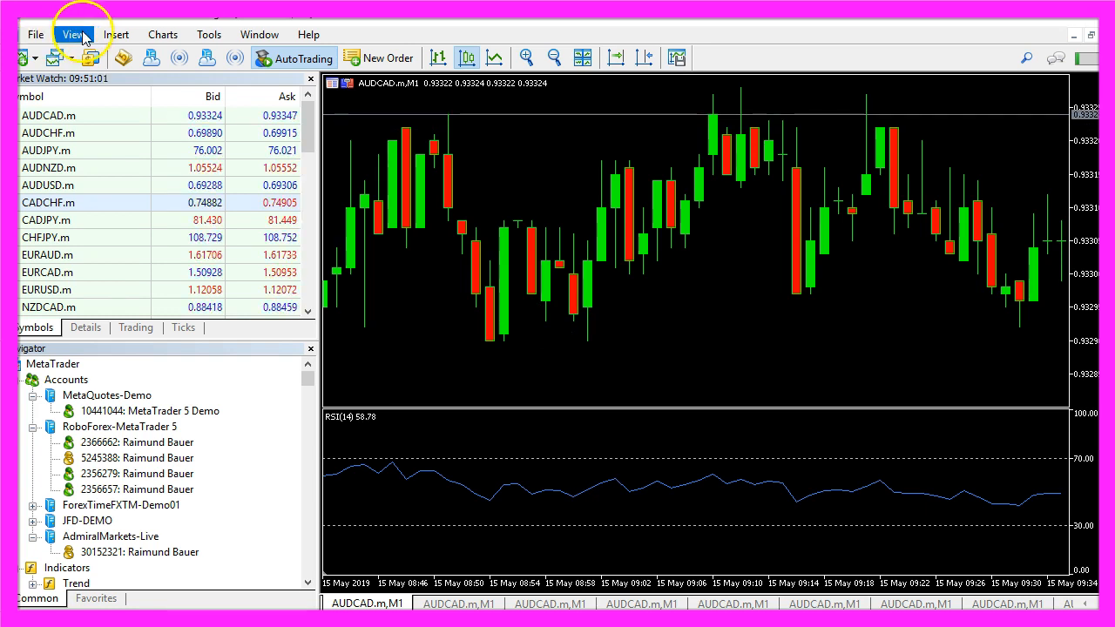
left_click(73, 34)
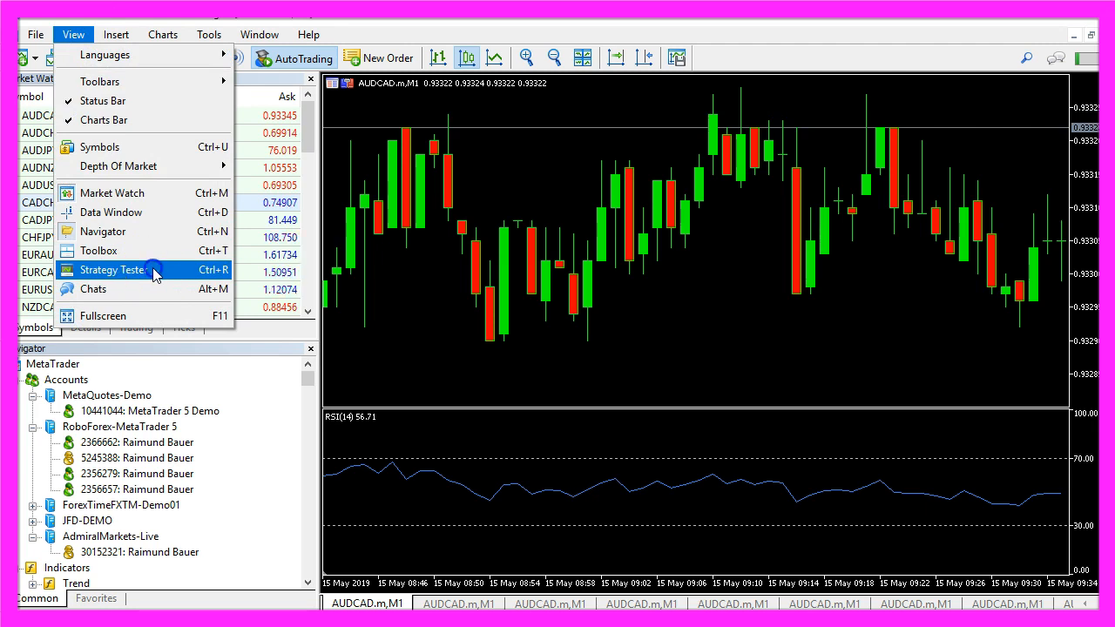
left_click(112, 269)
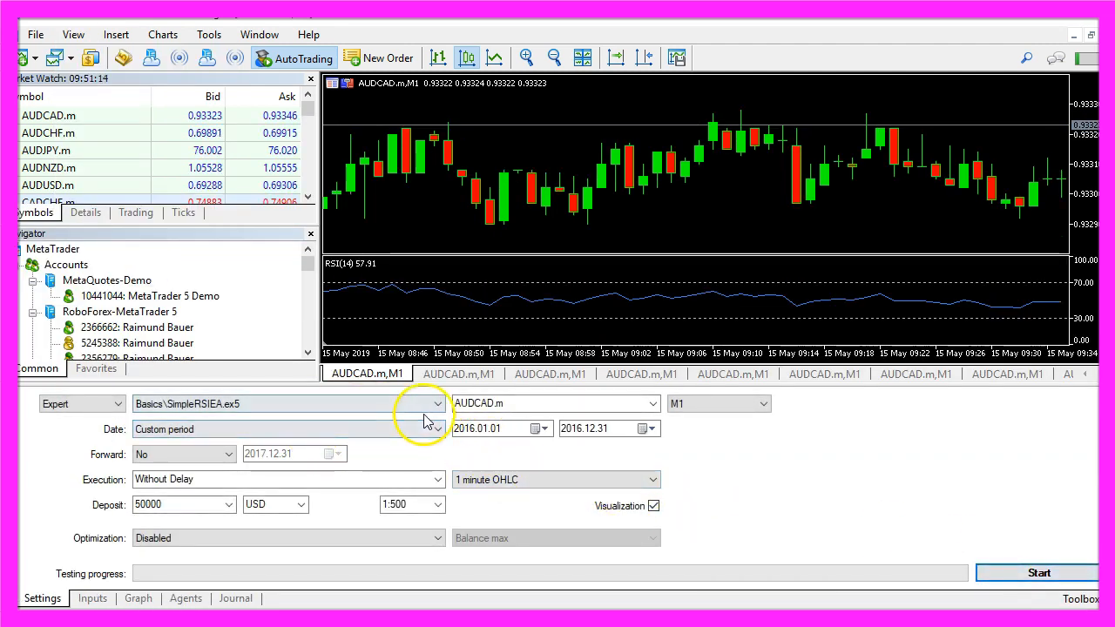
left_click(437, 403)
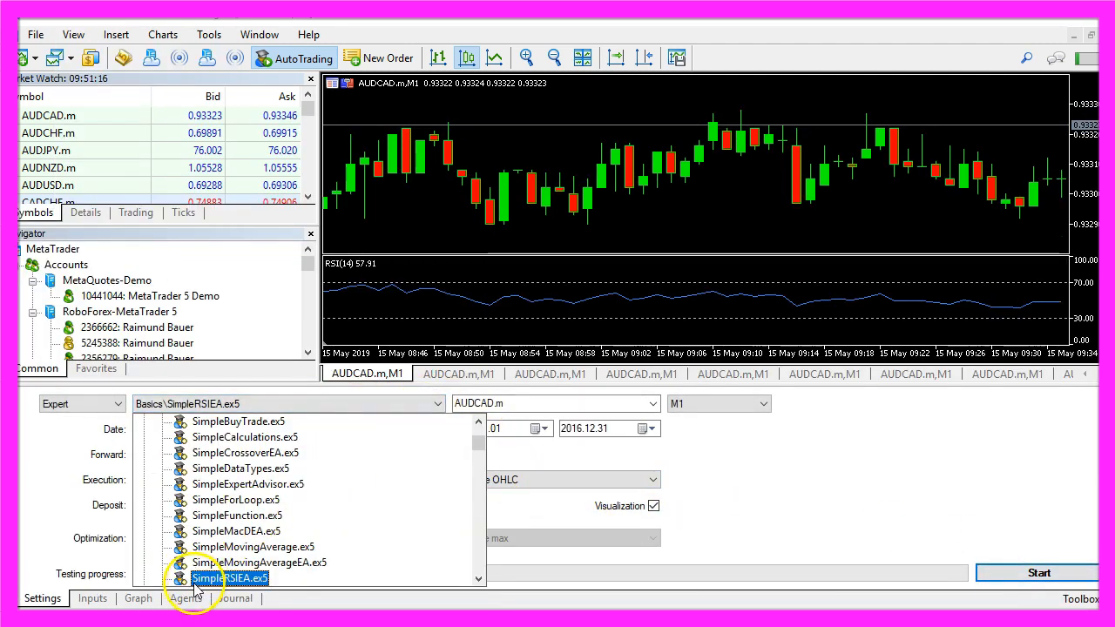
mouse_move(257, 592)
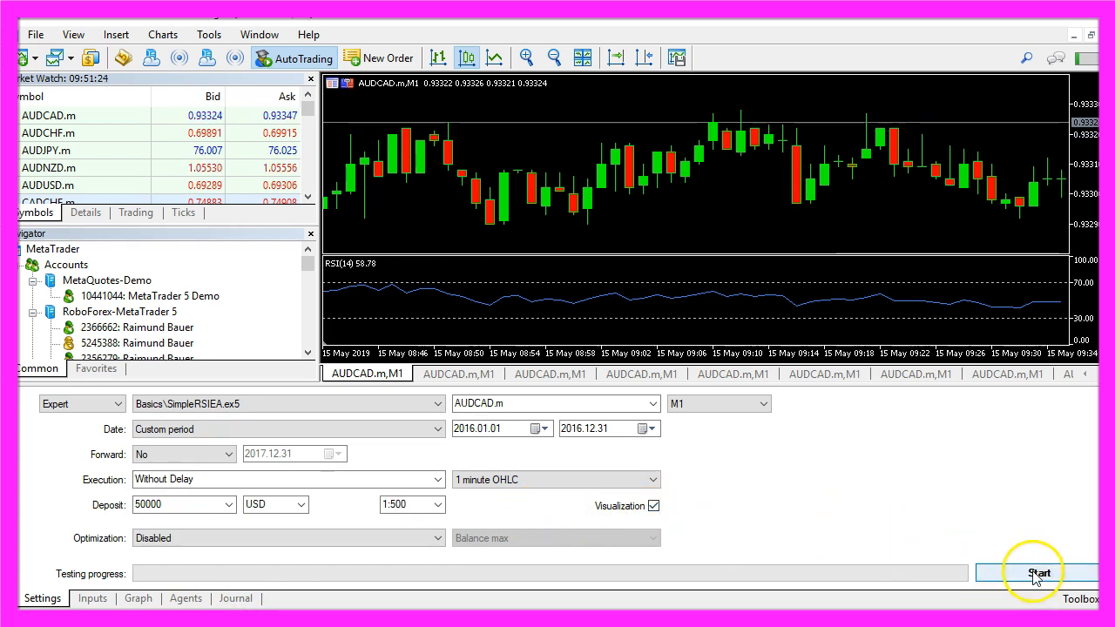
left_click(1038, 573)
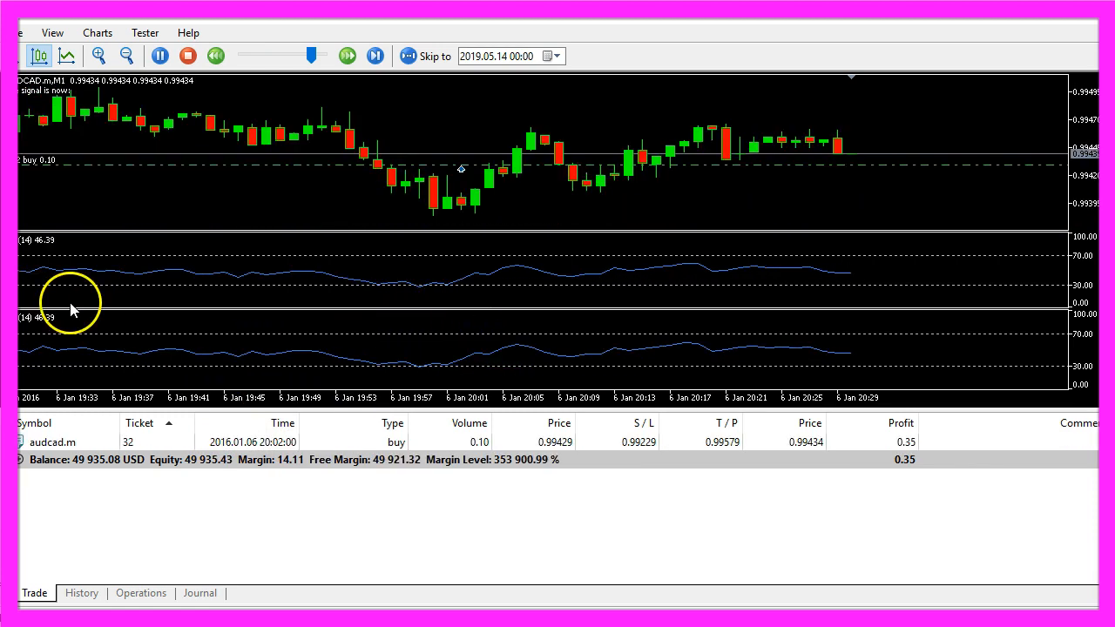
Step: Watch the backtest open 0.10 buy and sell trades, then return to MetaEditor
left_click(375, 55)
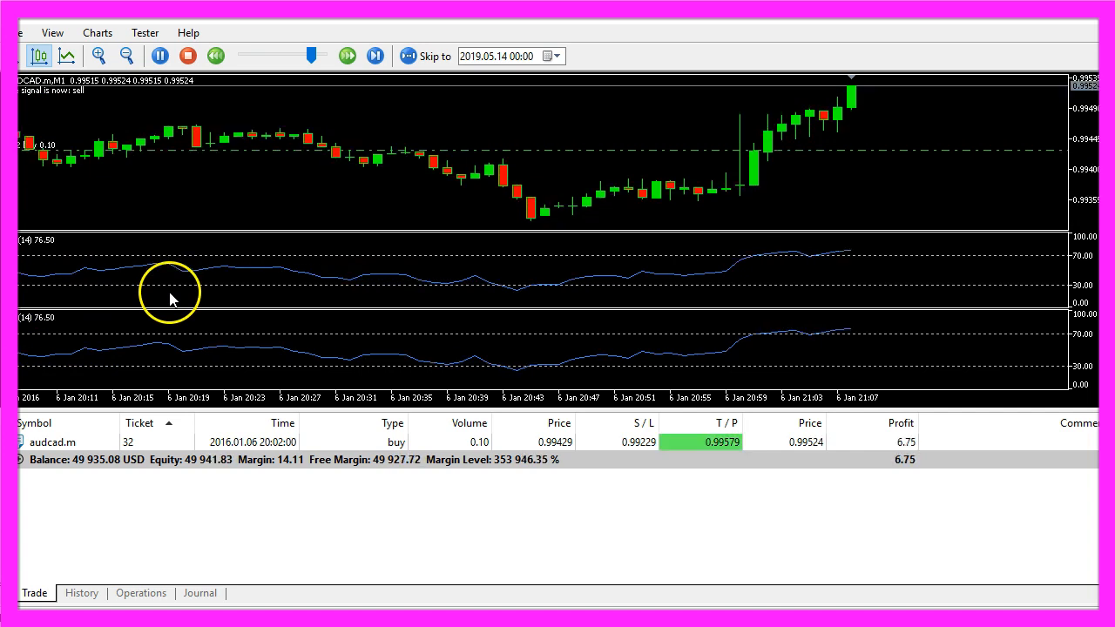
left_click(347, 55)
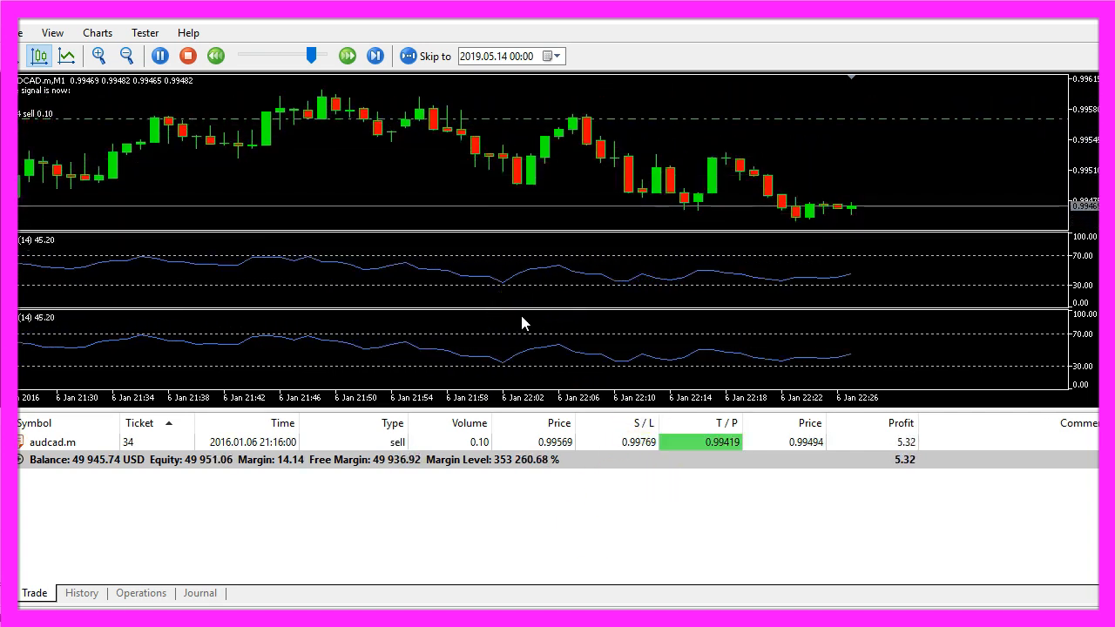
left_click(376, 55)
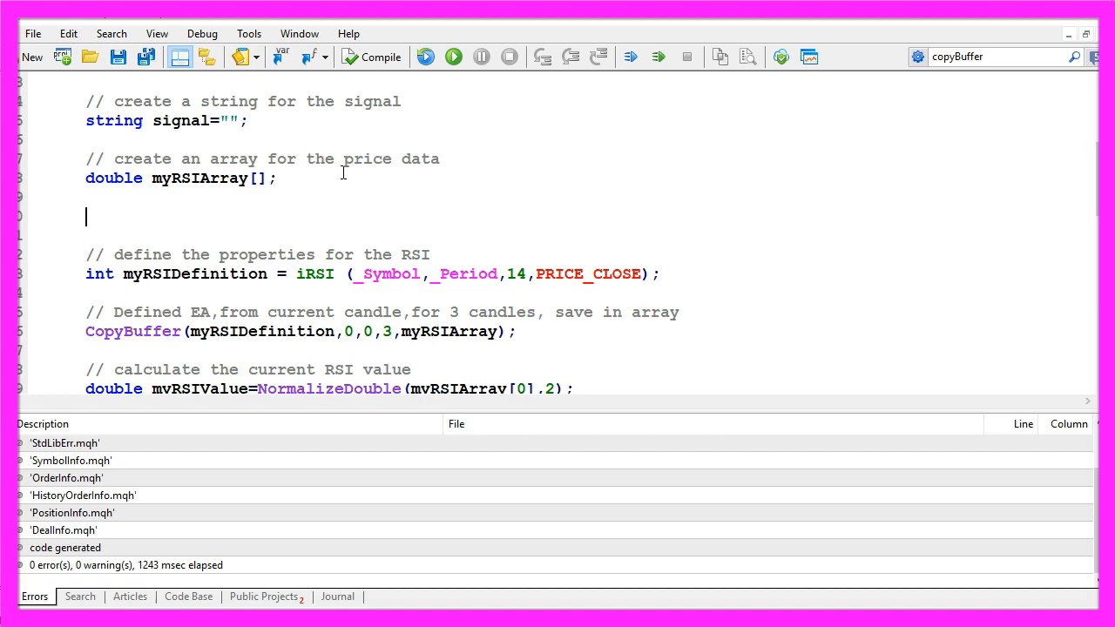
Step: Add a sort comment and ArraySetAsSeries(myRSIArray,true) below the array declaration
type("// sort the array from the current candle downwards")
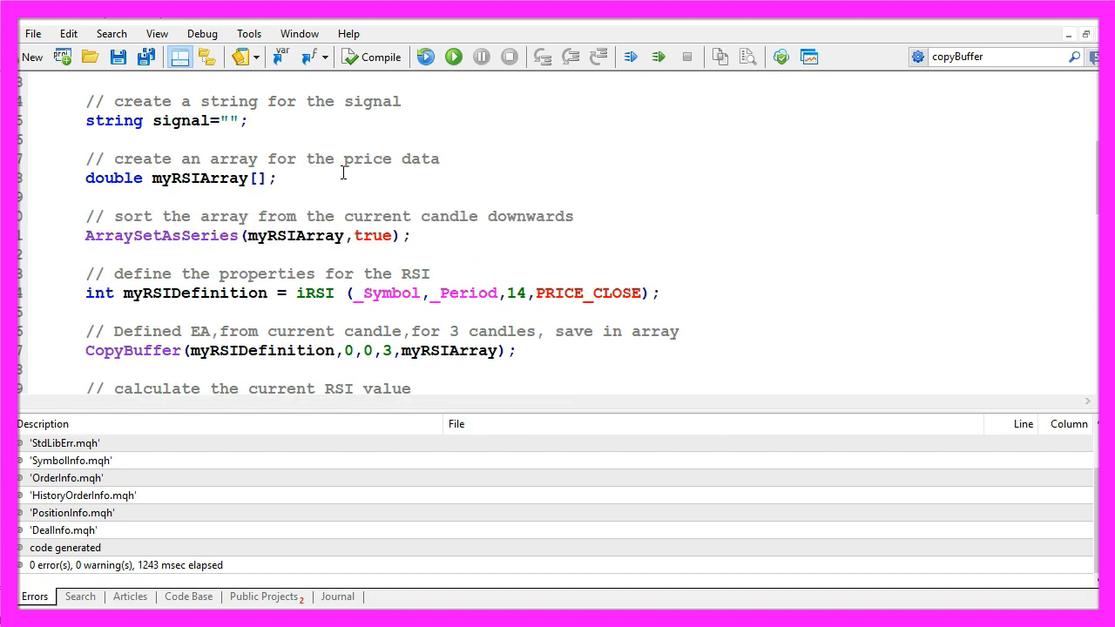
double_click(162, 235)
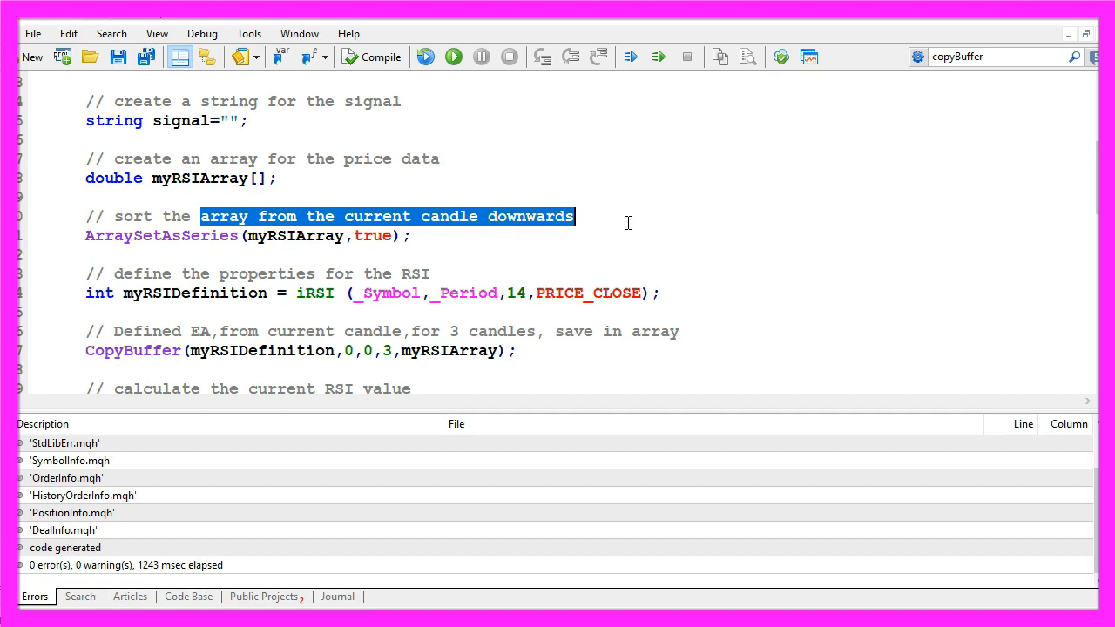
mouse_move(374, 56)
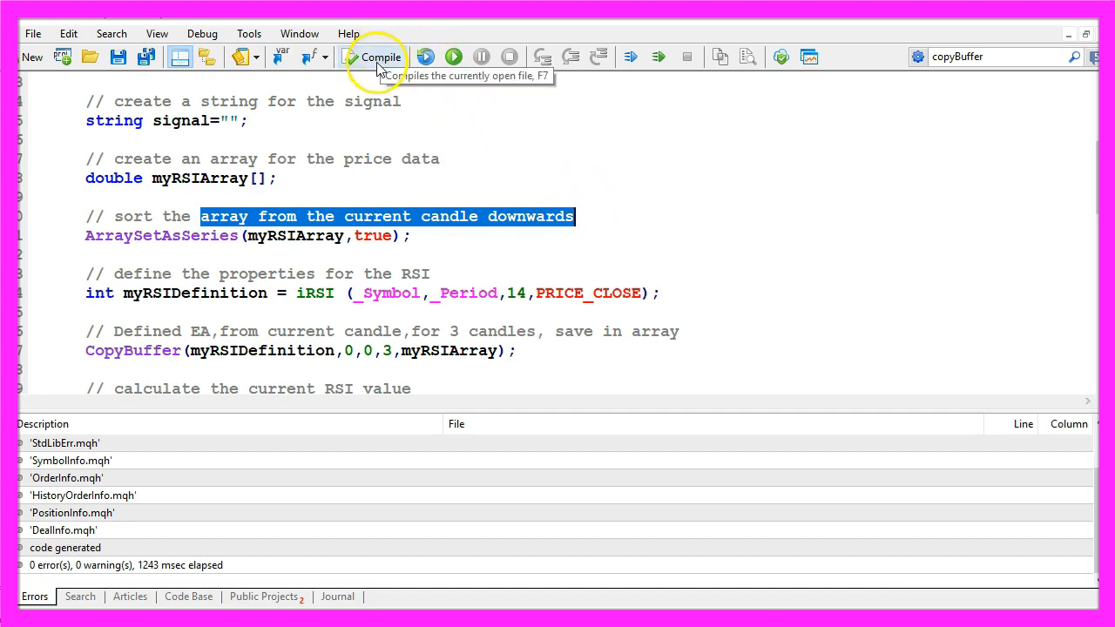